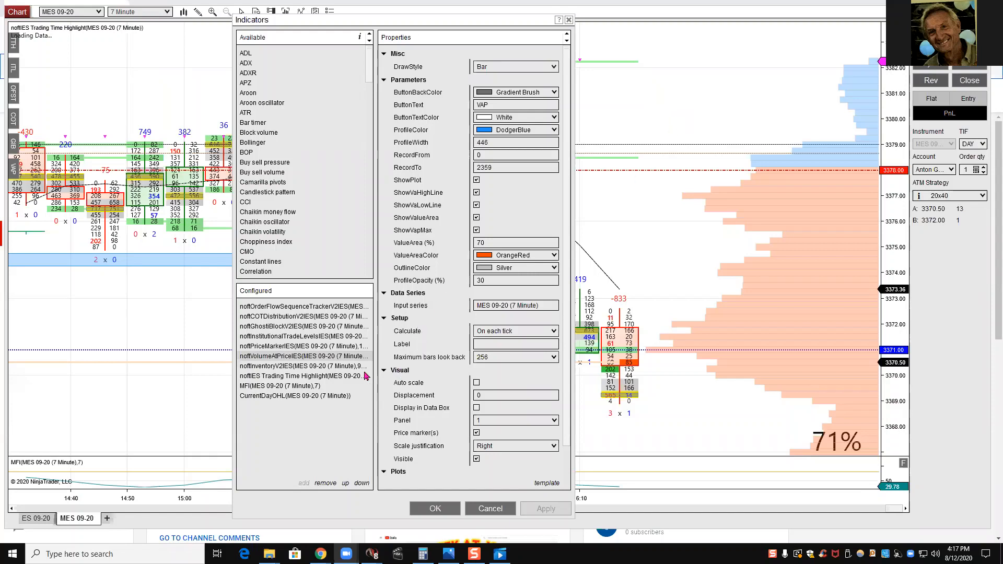
{"action": "mouse_move", "coordinate": [273, 359]}
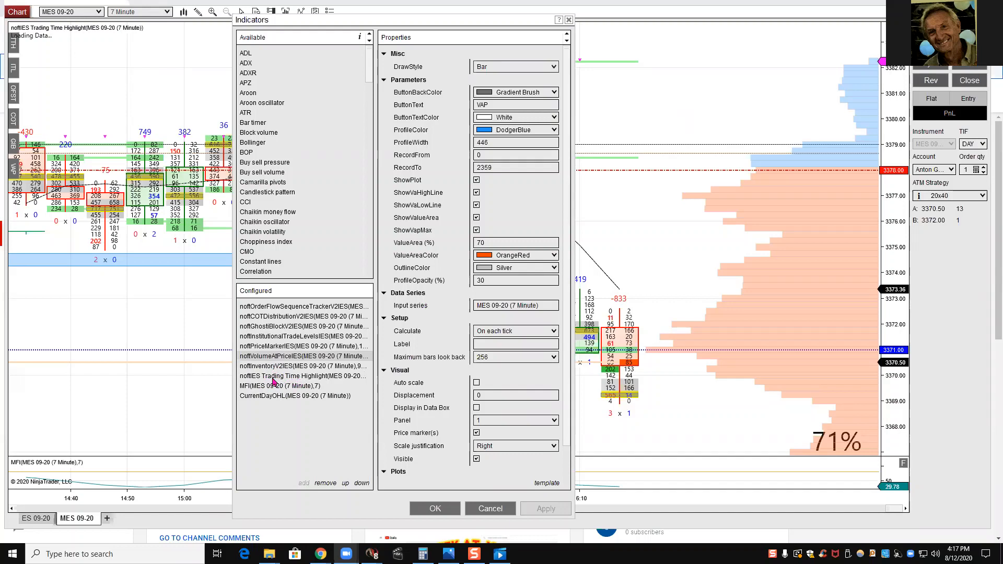
{"action": "mouse_move", "coordinate": [268, 390]}
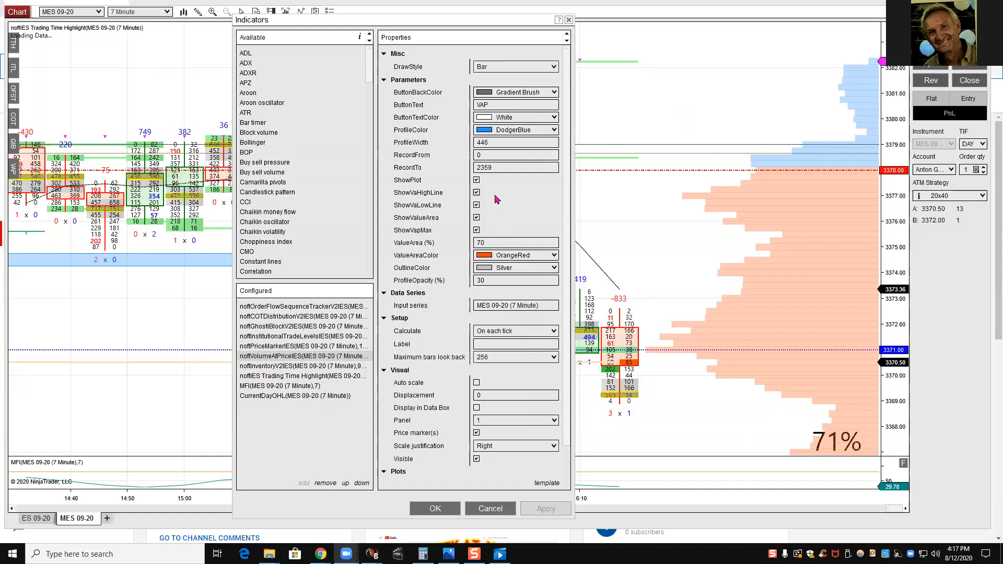
{"action": "mouse_move", "coordinate": [271, 359]}
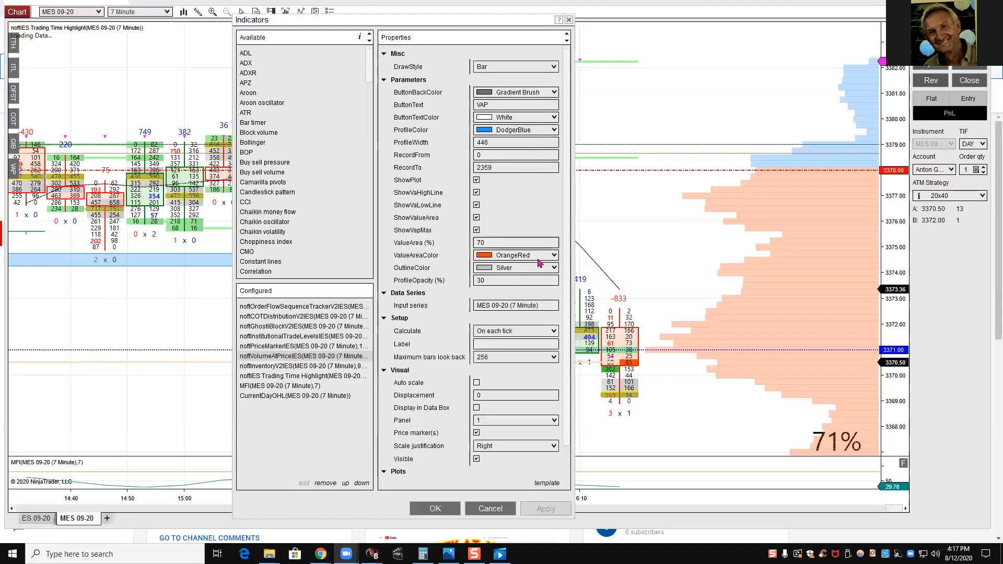
{"action": "mouse_move", "coordinate": [831, 261]}
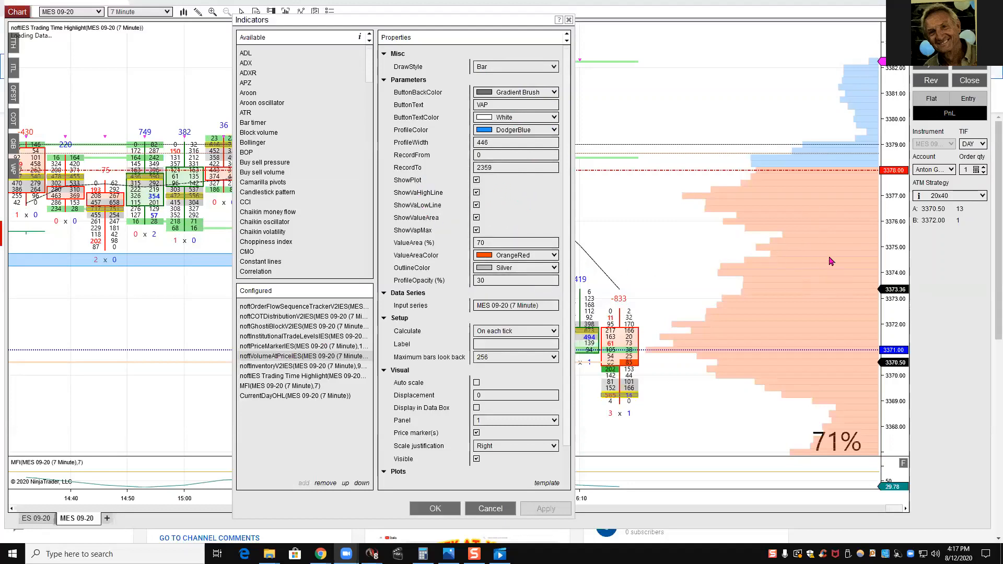
{"action": "mouse_move", "coordinate": [778, 238]}
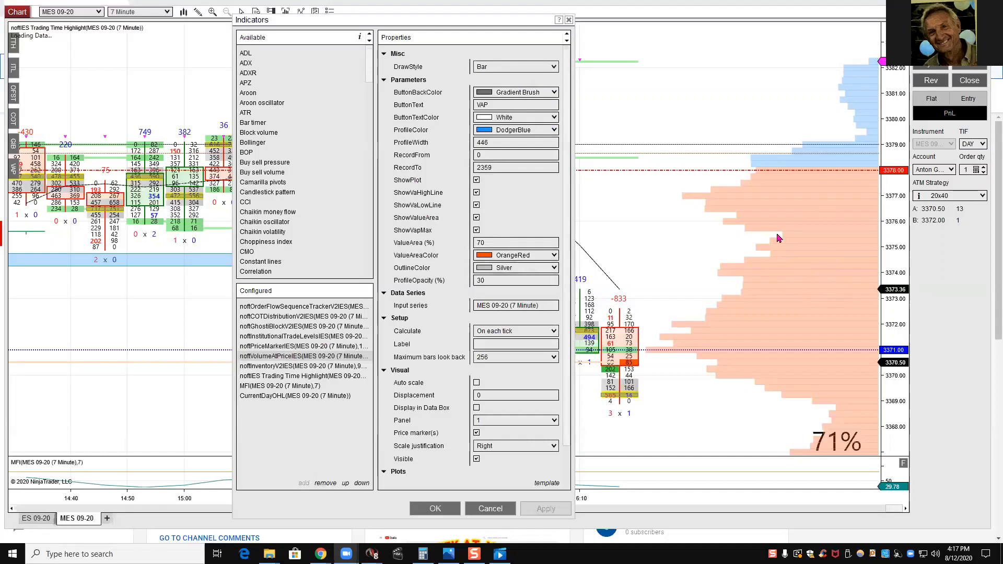
{"action": "mouse_move", "coordinate": [757, 227]}
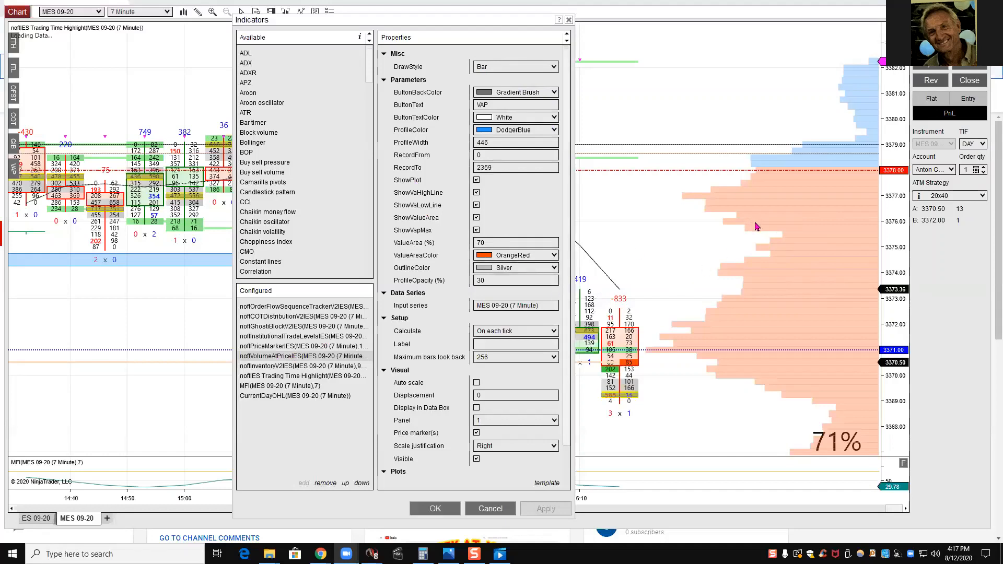
{"action": "mouse_move", "coordinate": [740, 241]}
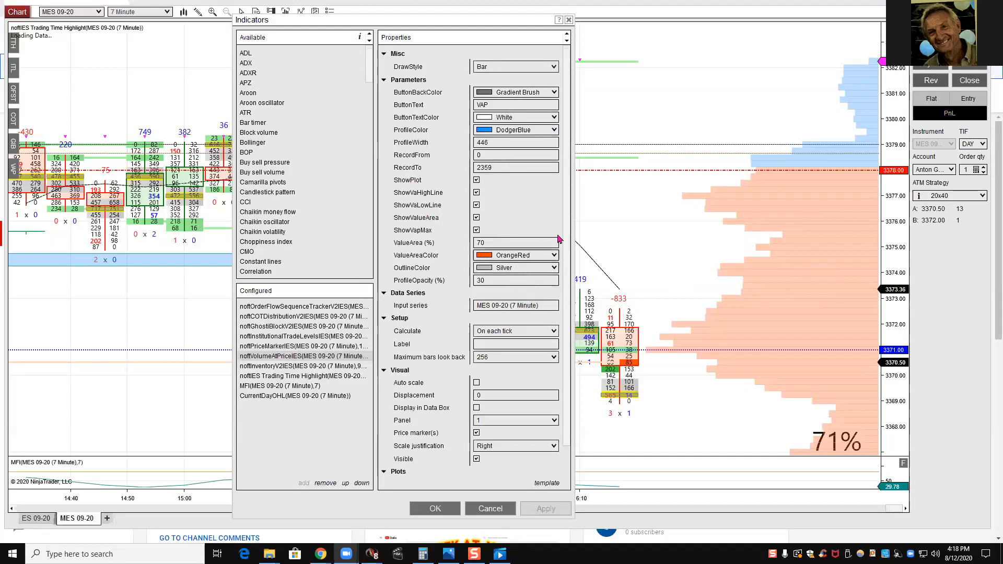
{"action": "mouse_move", "coordinate": [754, 192]}
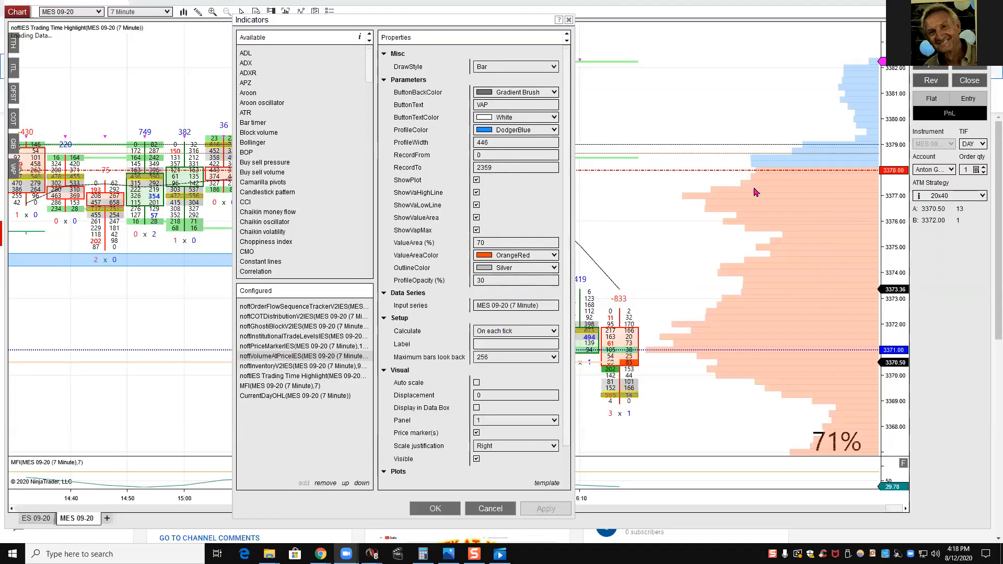
{"action": "mouse_move", "coordinate": [637, 252]}
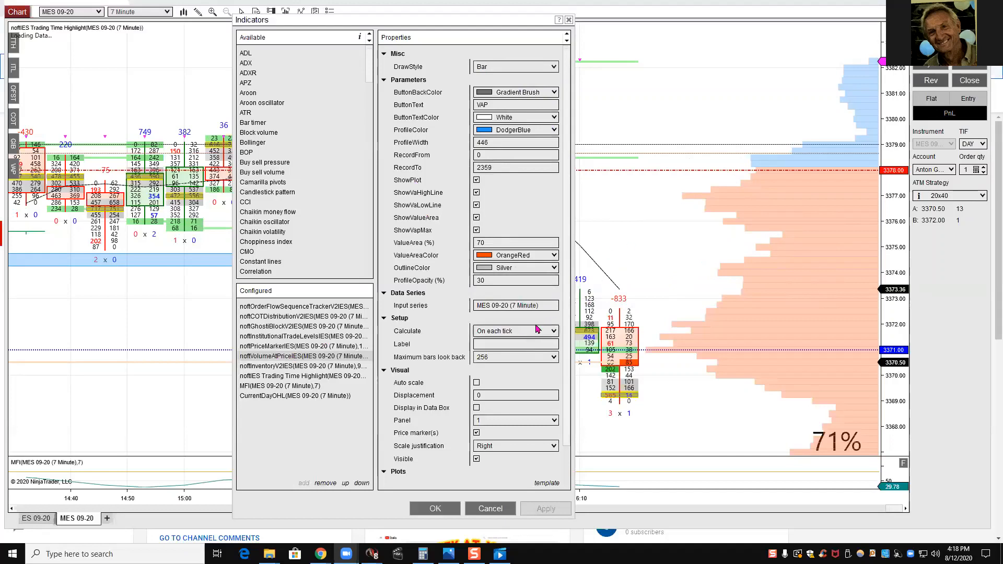
{"action": "mouse_move", "coordinate": [630, 262]}
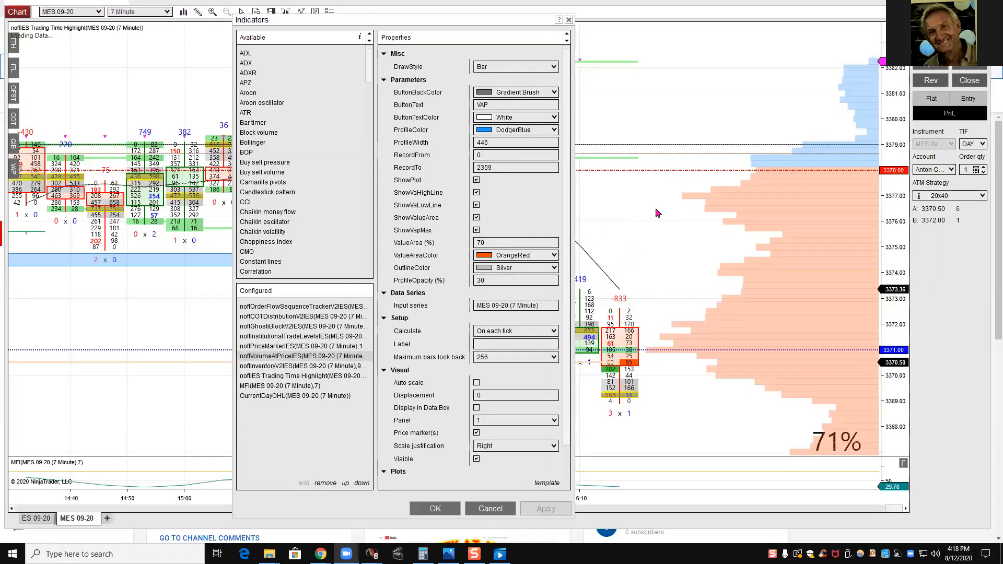
{"action": "mouse_move", "coordinate": [545, 323]}
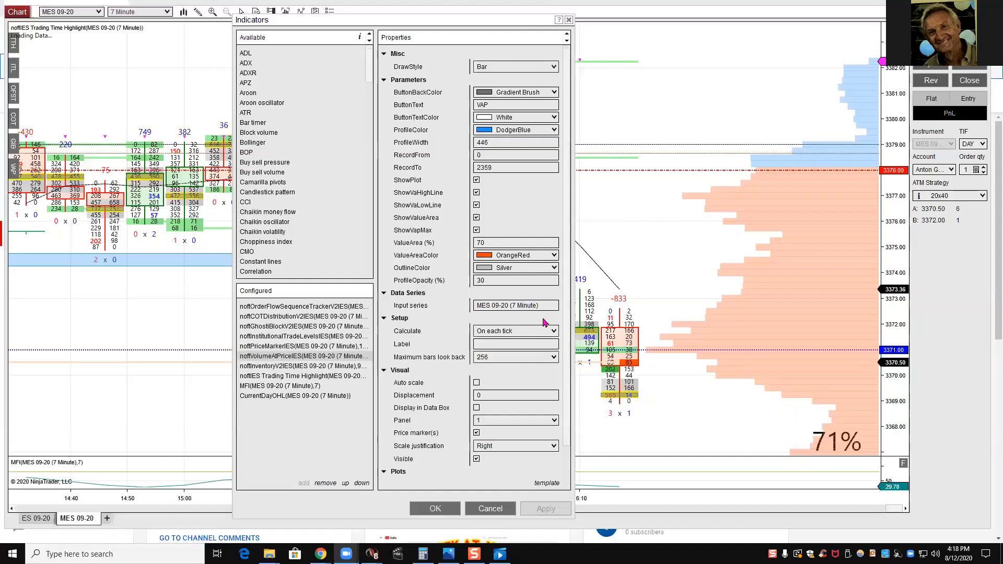
Scroll the volume-at-price properties down to the VAhigh, VAlow and VPOC plot styles.
{"action": "scroll", "scroll_direction": "down", "scroll_amount": 3}
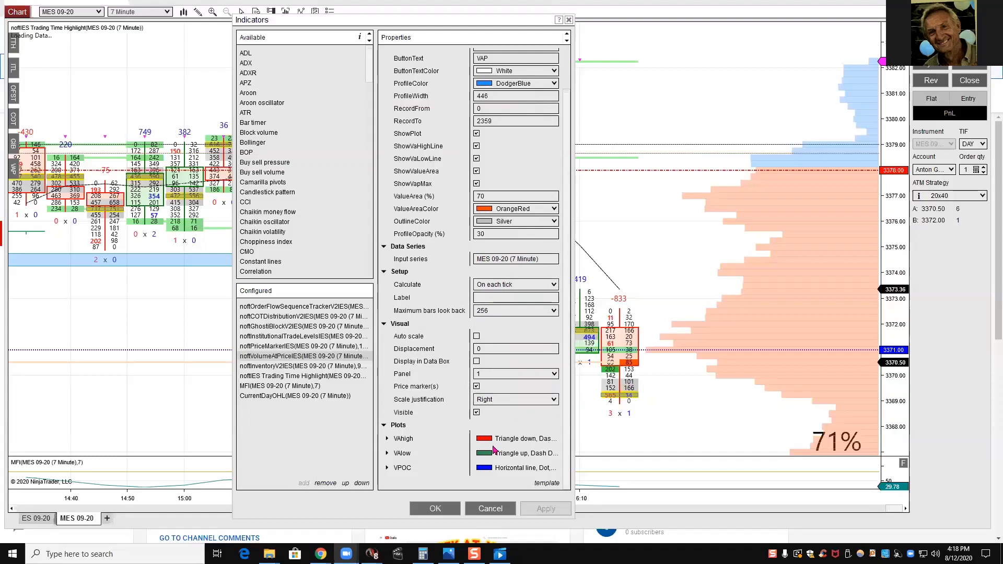
{"action": "mouse_move", "coordinate": [755, 176]}
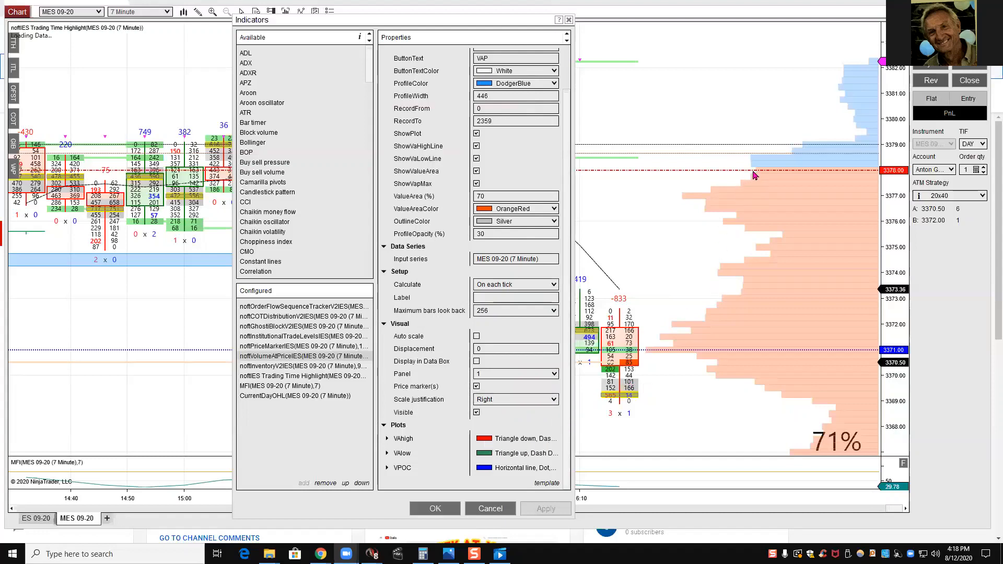
{"action": "mouse_move", "coordinate": [416, 451]}
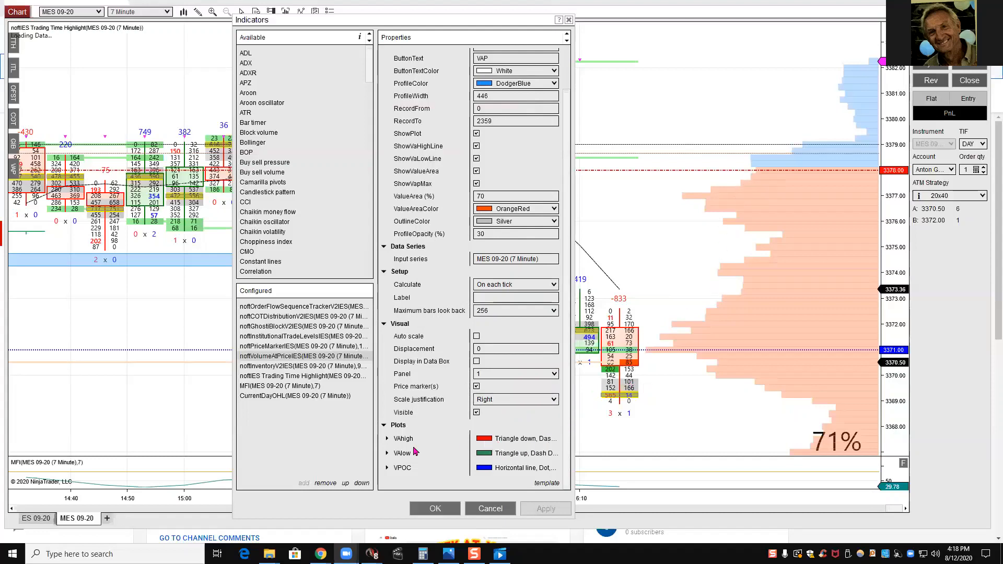
{"action": "mouse_move", "coordinate": [726, 175]}
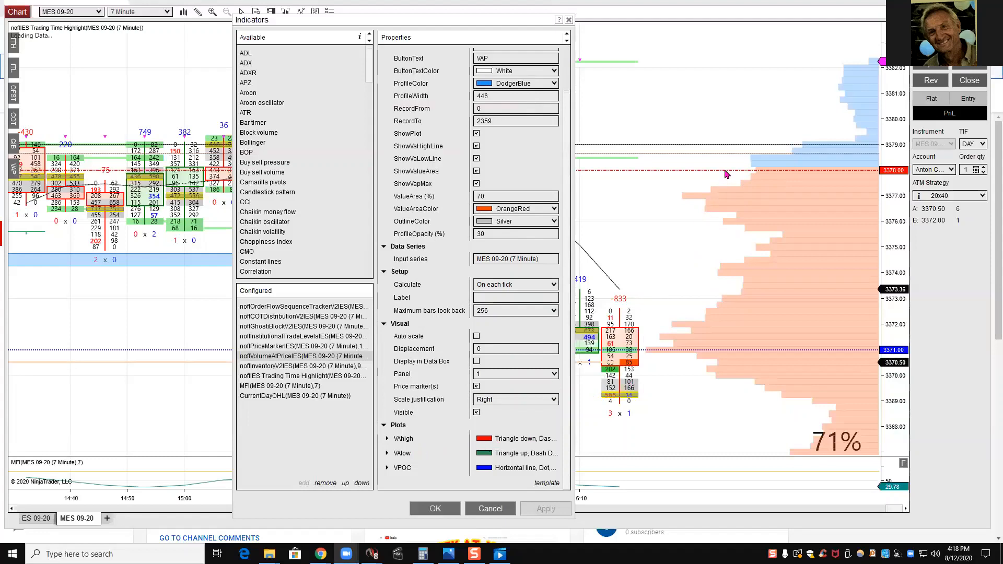
{"action": "mouse_move", "coordinate": [847, 251]}
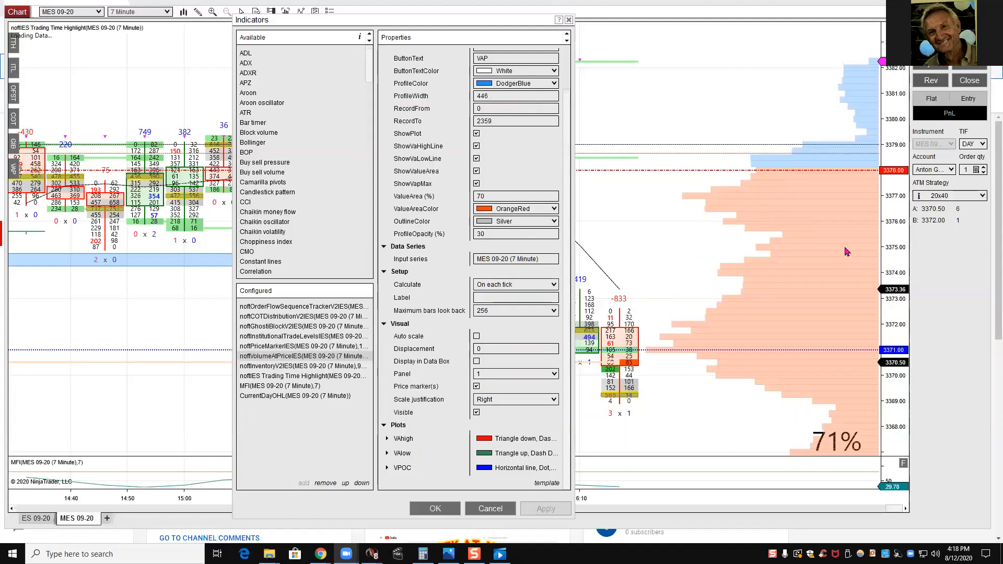
{"action": "mouse_move", "coordinate": [491, 458]}
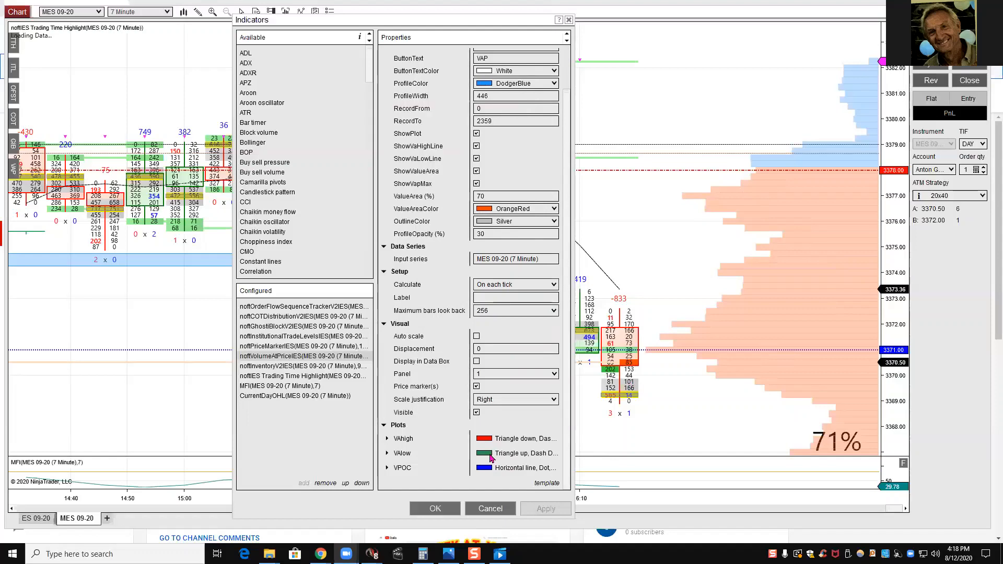
{"action": "mouse_move", "coordinate": [470, 474]}
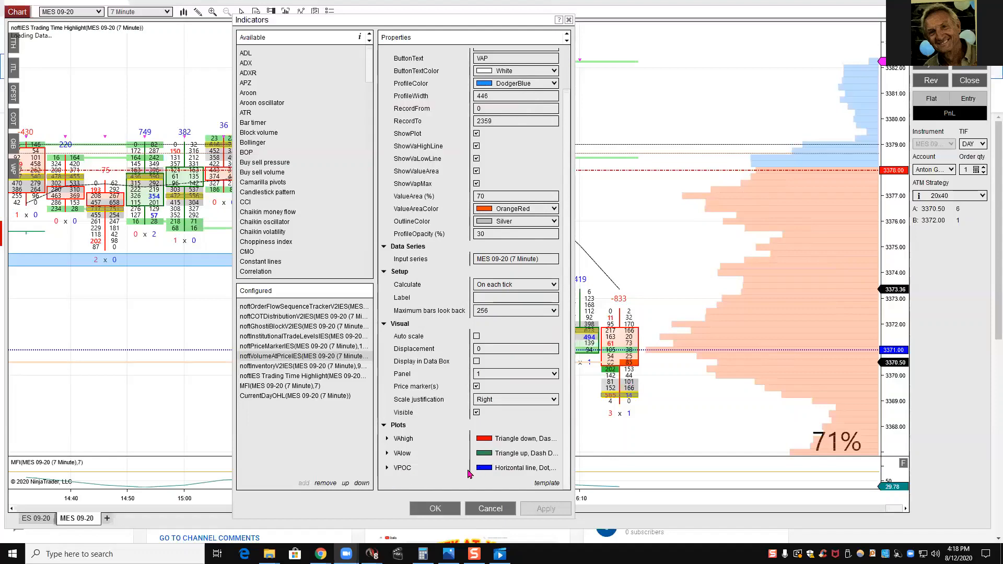
{"action": "mouse_move", "coordinate": [718, 310]}
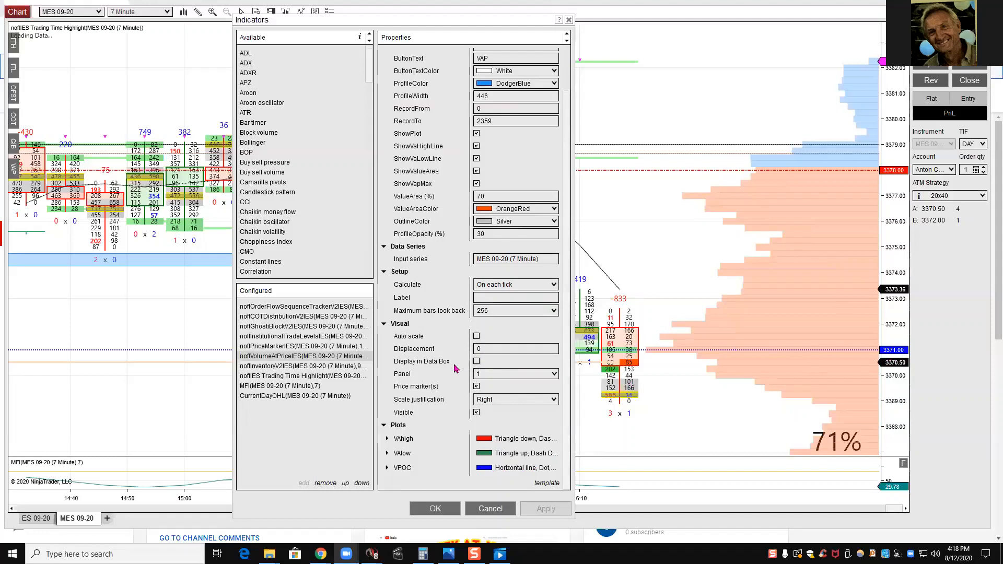
{"action": "mouse_move", "coordinate": [272, 370]}
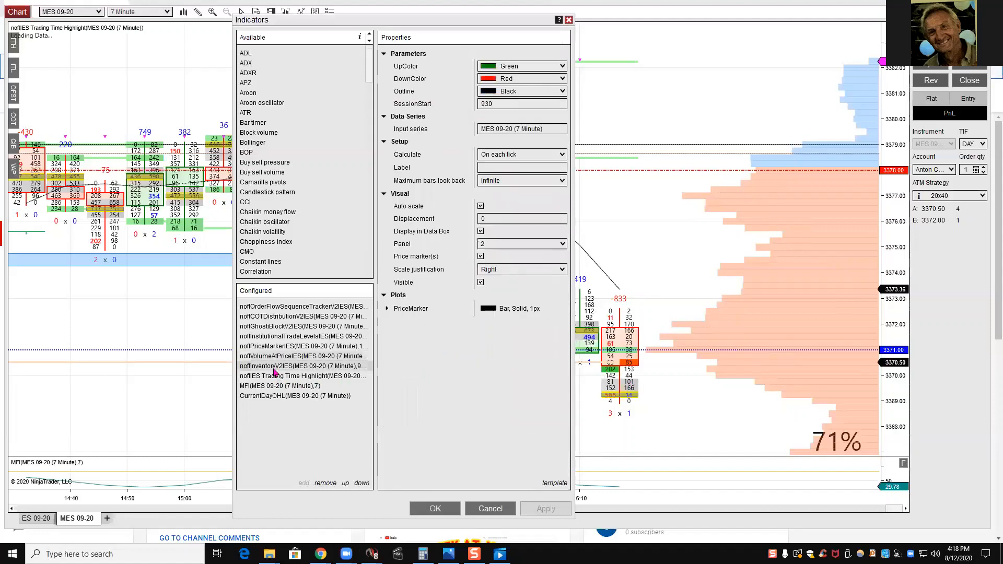
{"action": "mouse_move", "coordinate": [564, 193]}
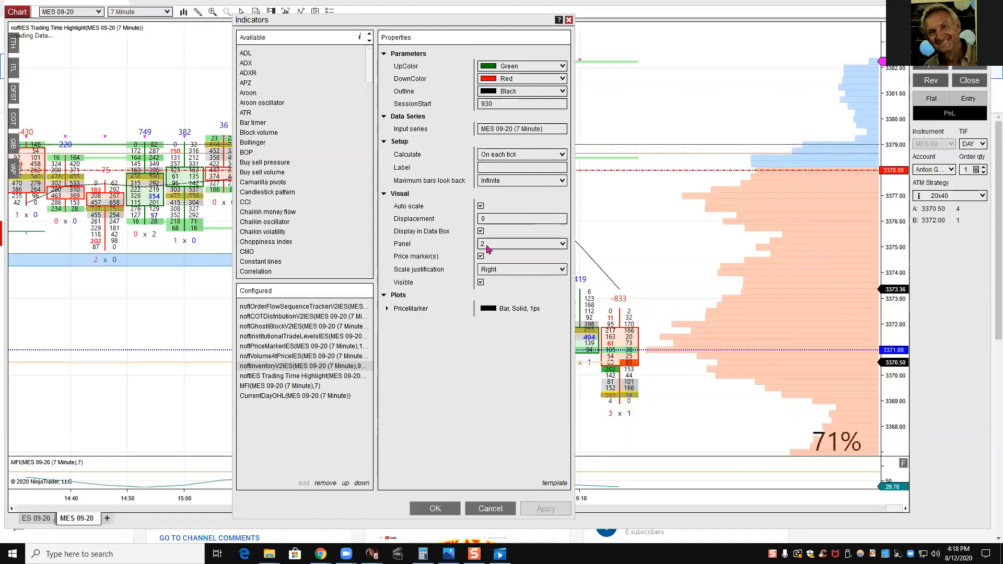
Select noftInventoryV2IES to show its up/down colors, session start 930 and panel 2.
{"action": "left_click", "coordinate": [561, 243]}
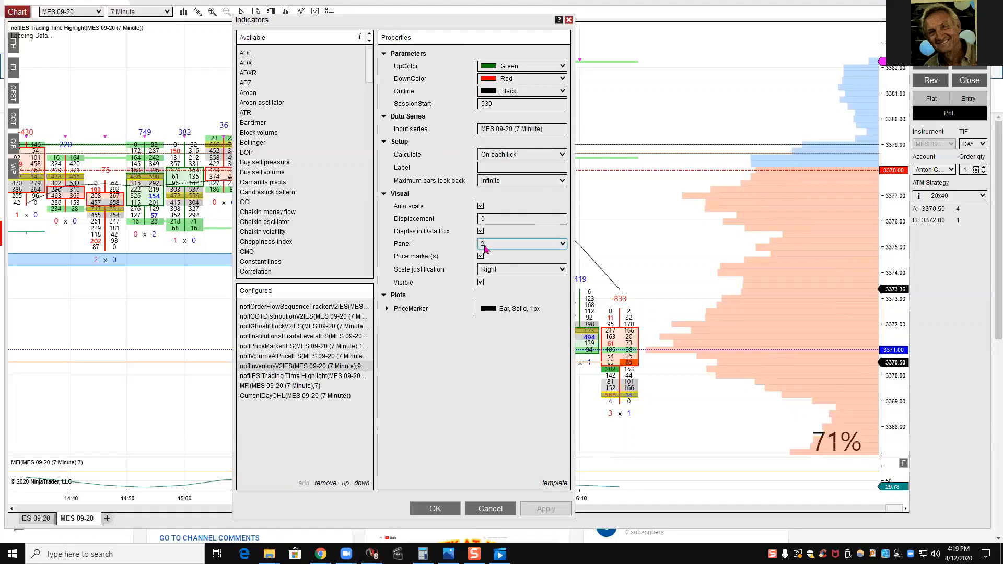
{"action": "mouse_move", "coordinate": [500, 272]}
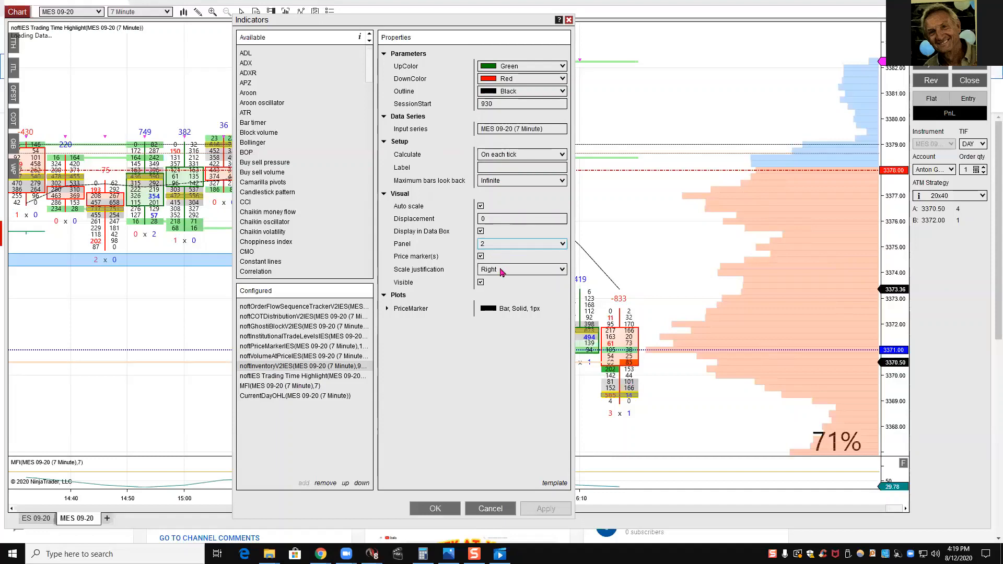
{"action": "mouse_move", "coordinate": [511, 300]}
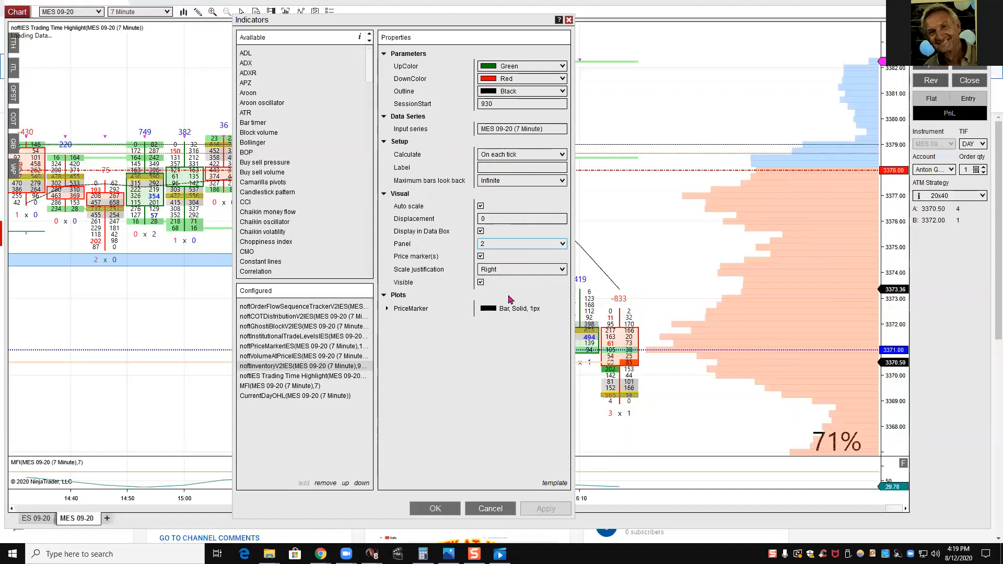
{"action": "mouse_move", "coordinate": [530, 260]}
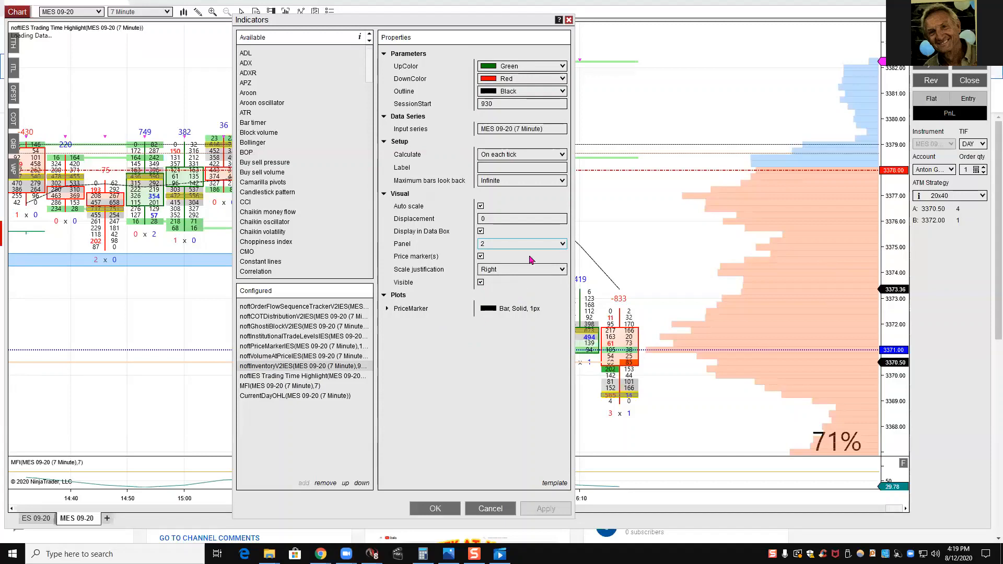
{"action": "mouse_move", "coordinate": [534, 164]}
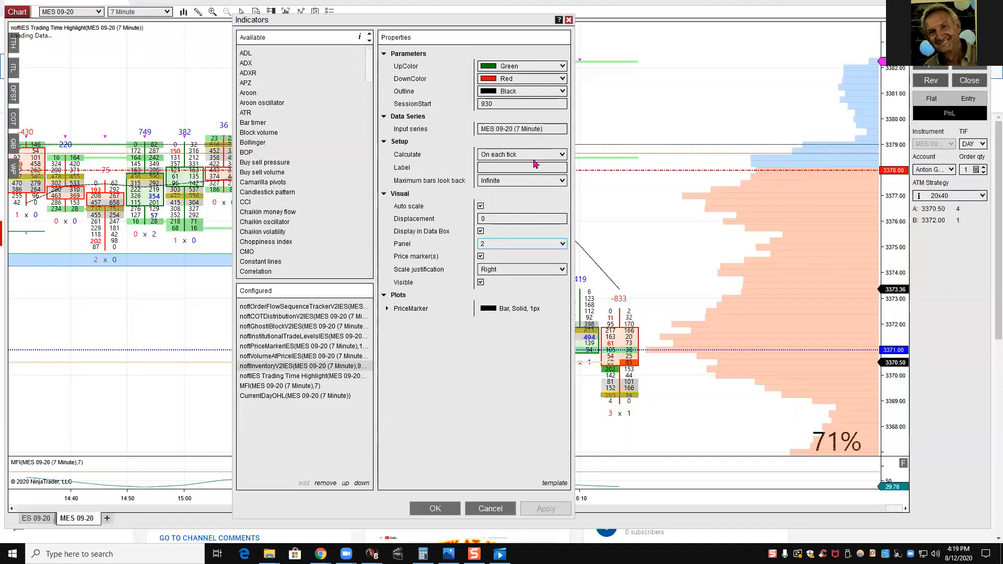
{"action": "mouse_move", "coordinate": [512, 135]}
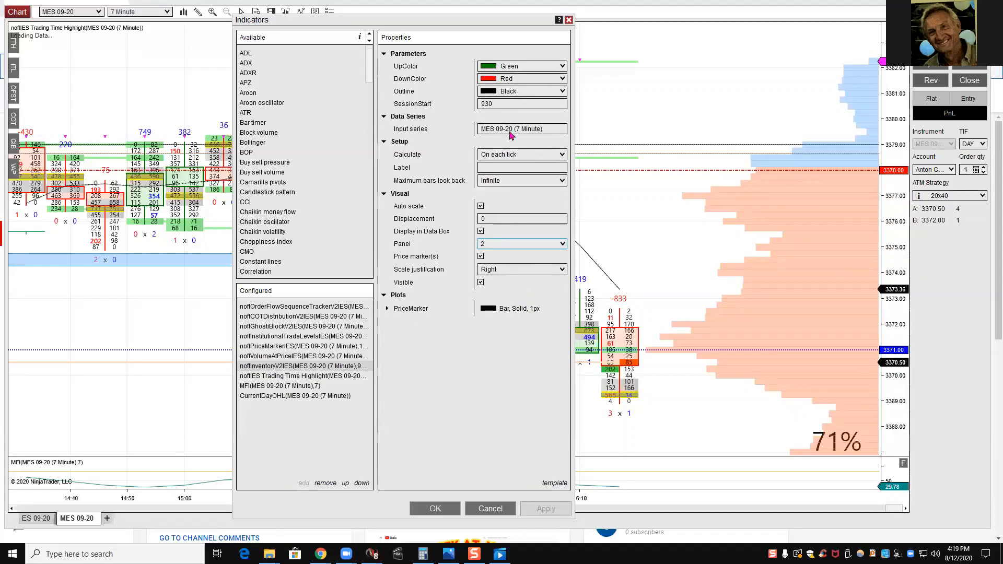
{"action": "mouse_move", "coordinate": [296, 395]}
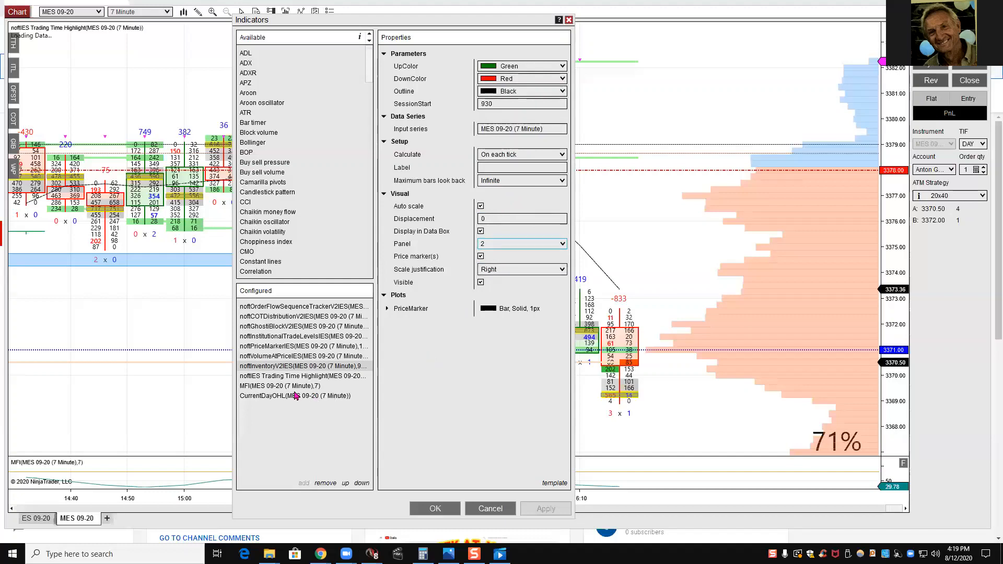
{"action": "left_click", "coordinate": [303, 376]}
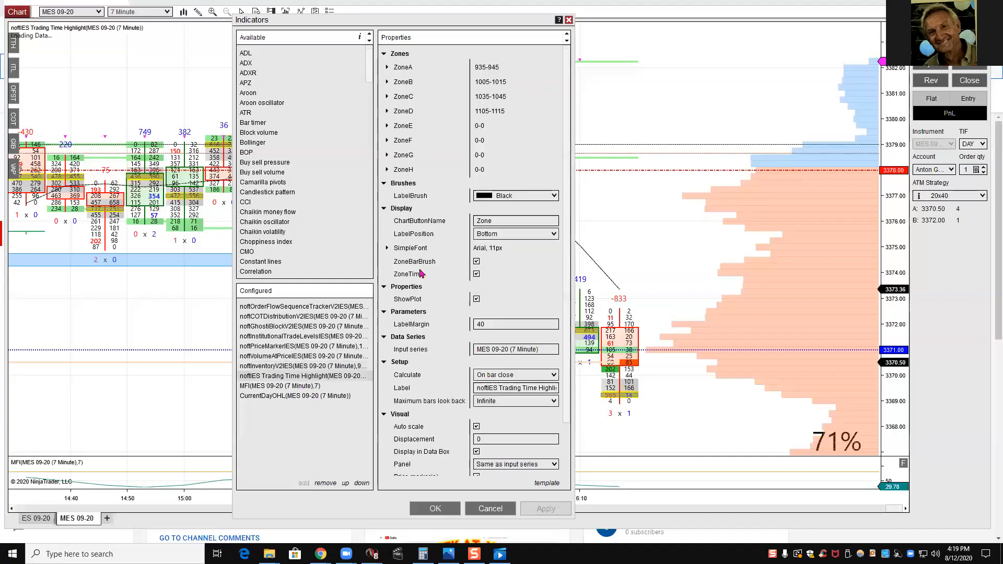
{"action": "mouse_move", "coordinate": [512, 184]}
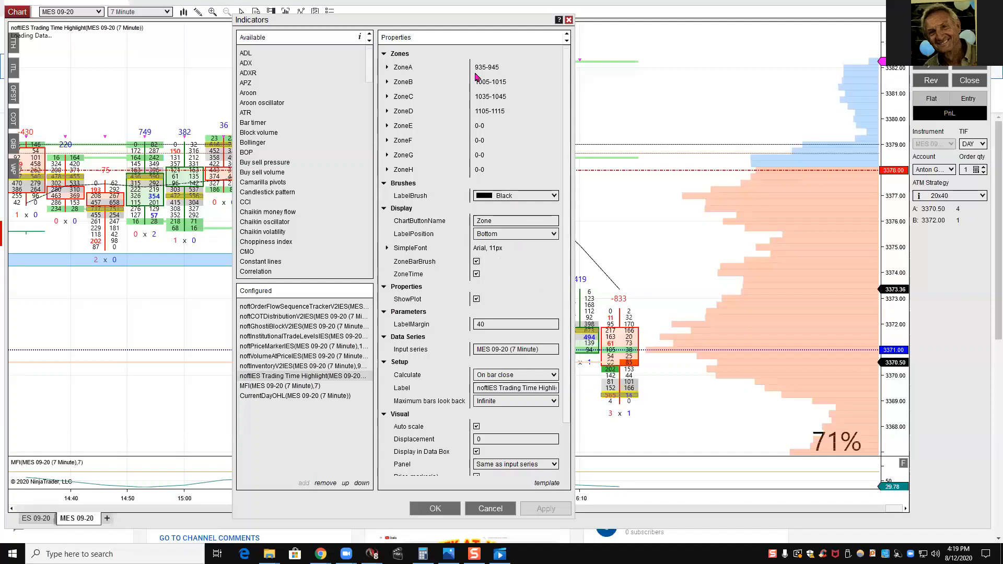
{"action": "mouse_move", "coordinate": [491, 73]}
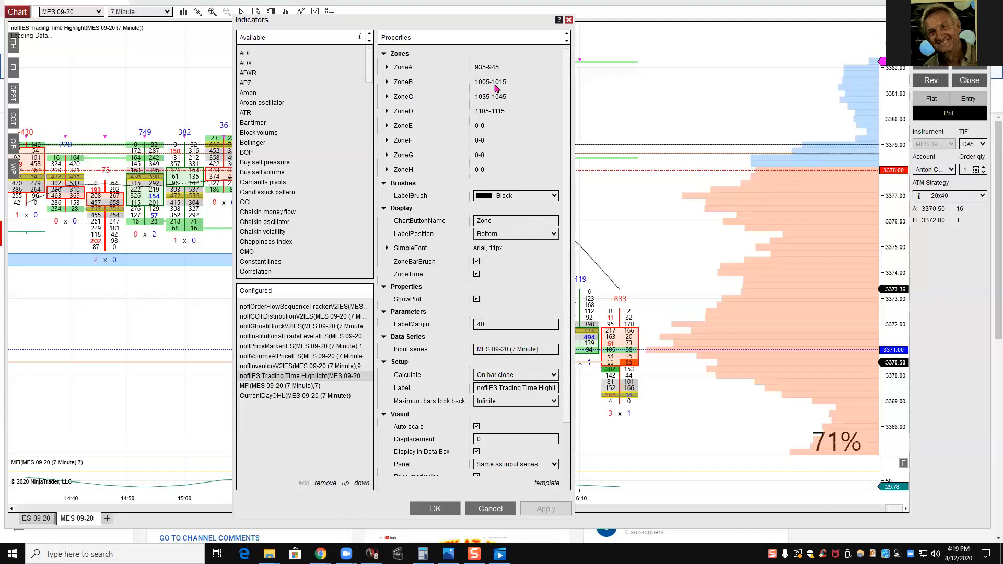
{"action": "mouse_move", "coordinate": [506, 85]}
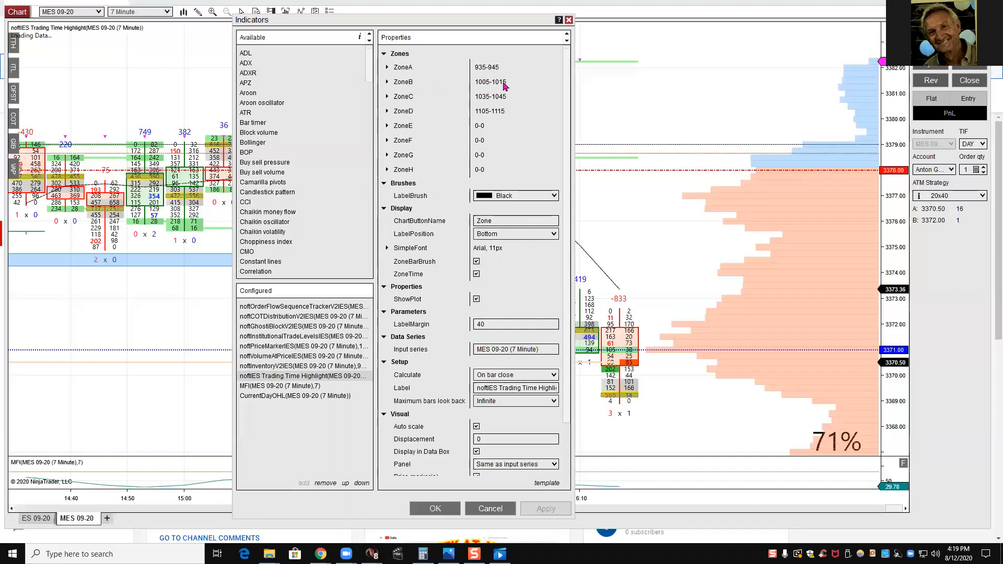
{"action": "mouse_move", "coordinate": [425, 99]}
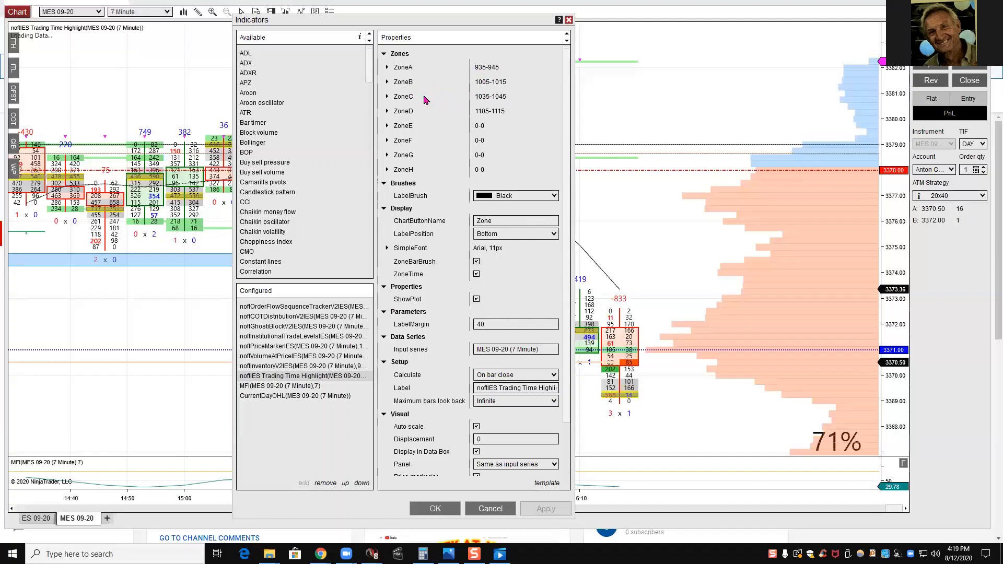
{"action": "mouse_move", "coordinate": [503, 102]}
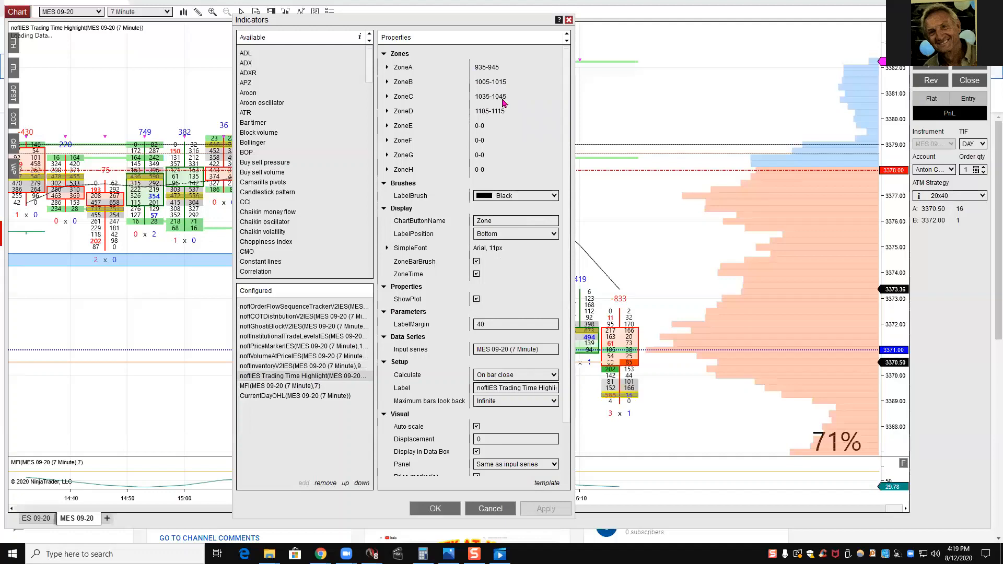
{"action": "mouse_move", "coordinate": [483, 119]}
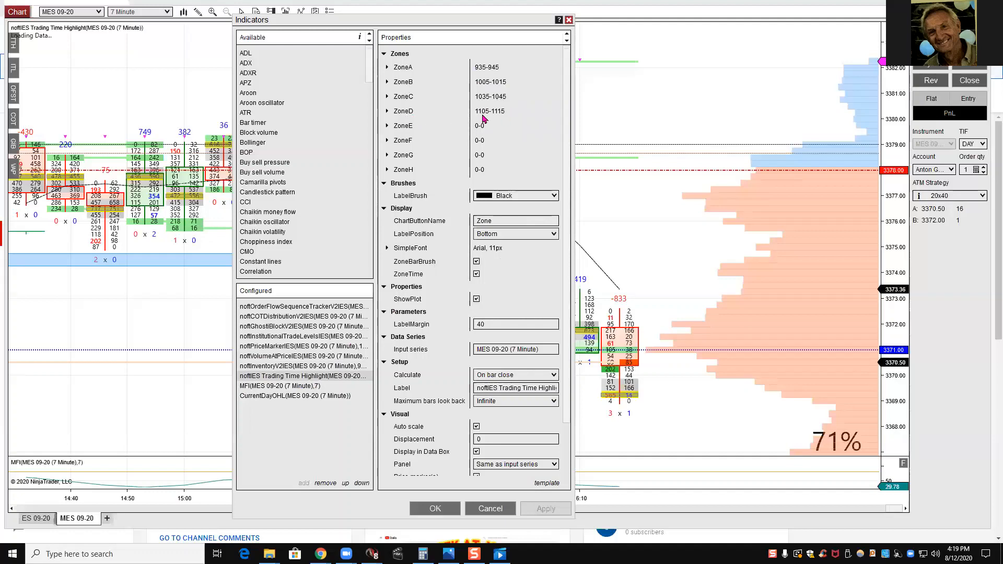
{"action": "mouse_move", "coordinate": [486, 168]}
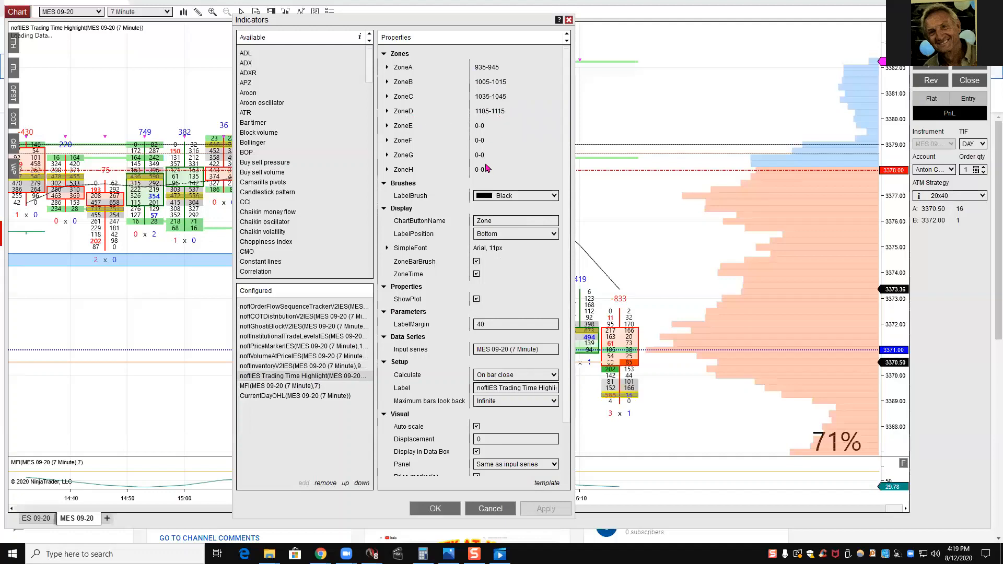
{"action": "mouse_move", "coordinate": [507, 157]}
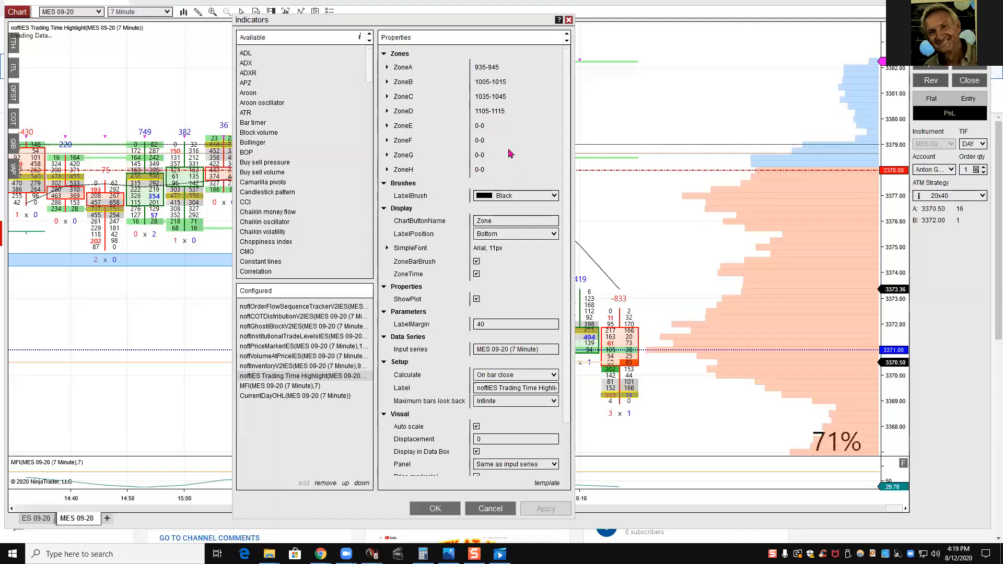
{"action": "mouse_move", "coordinate": [537, 260]}
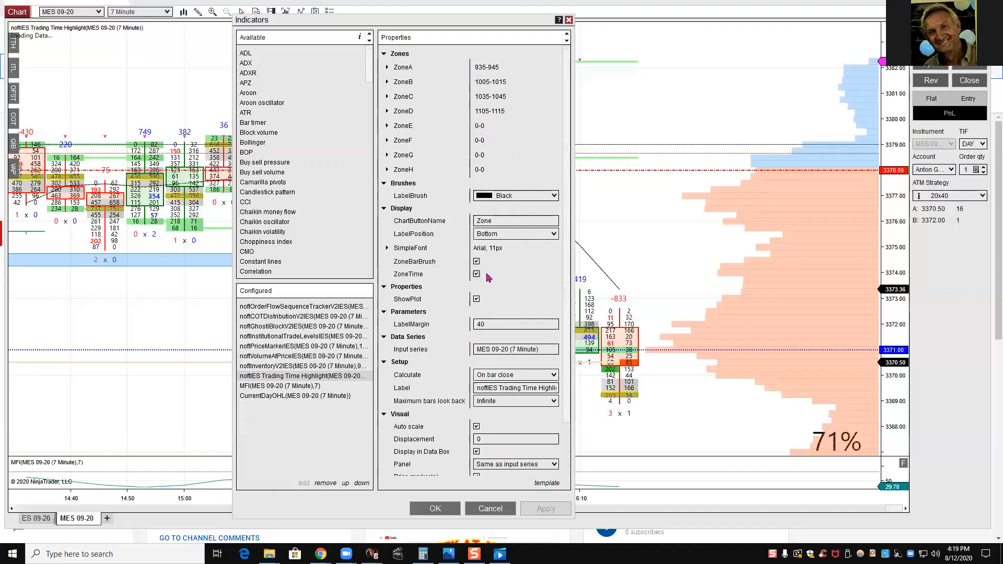
{"action": "mouse_move", "coordinate": [506, 280]}
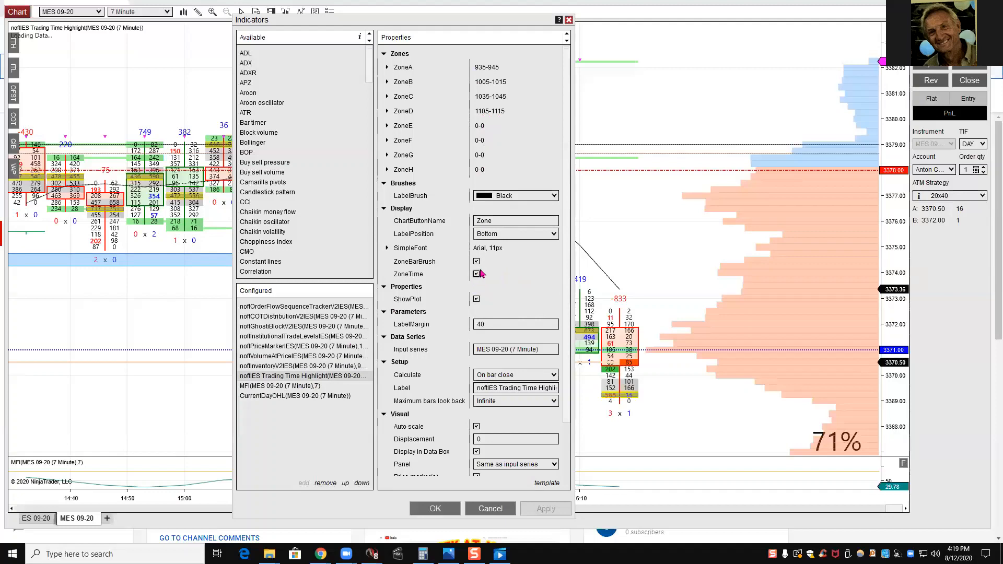
{"action": "left_click", "coordinate": [477, 274]}
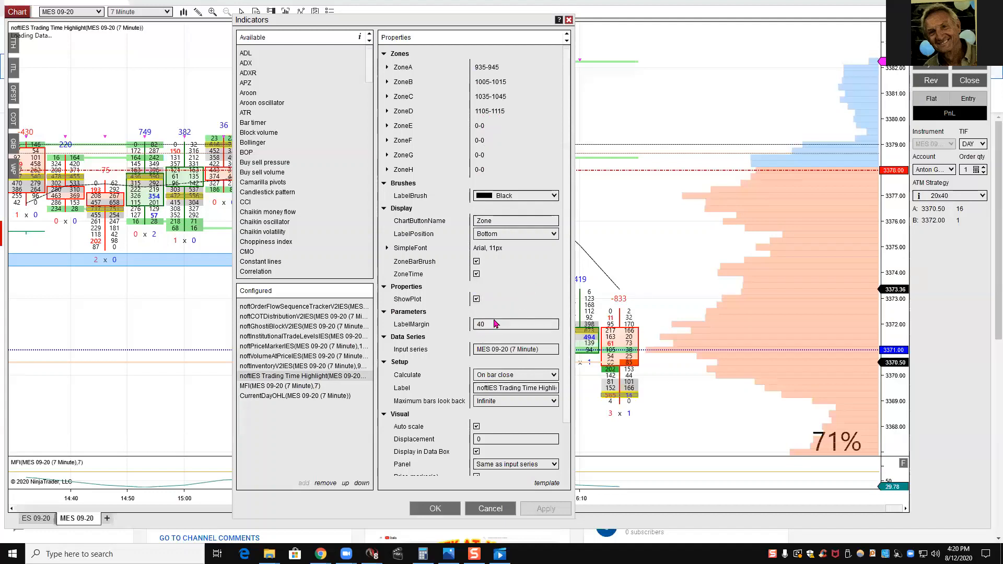
Blank out the Trading Time Highlight label in Setup, leaving ZoneStart and ZoneEnd dot plots listed.
{"action": "scroll", "scroll_direction": "down", "scroll_amount": 3}
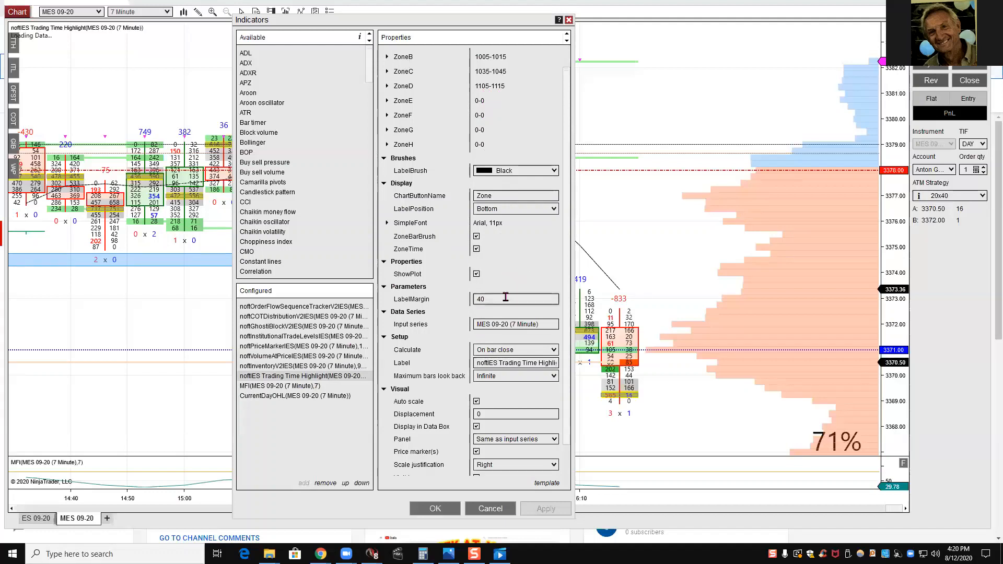
{"action": "scroll", "scroll_direction": "down", "scroll_amount": 3}
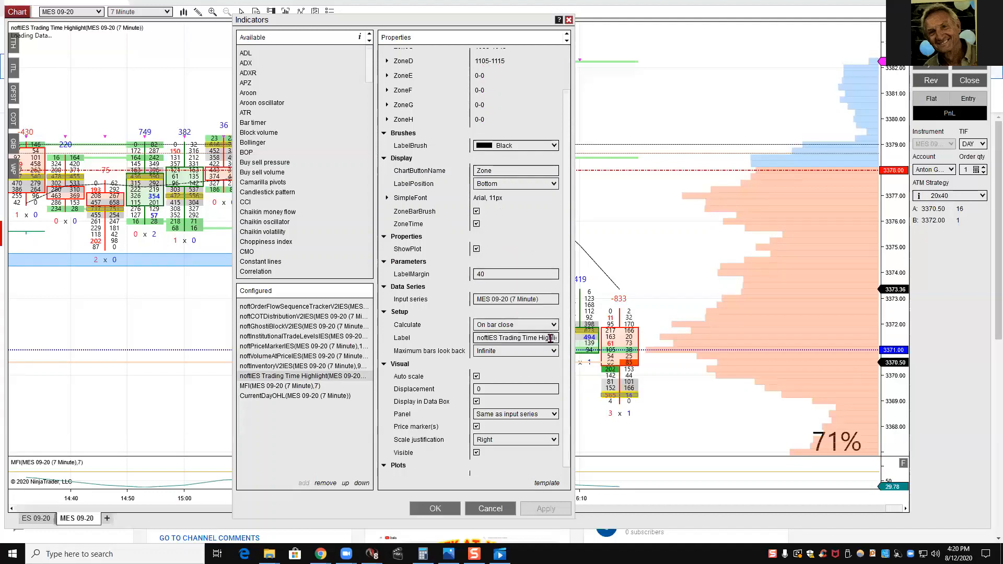
{"action": "triple_click", "coordinate": [515, 337]}
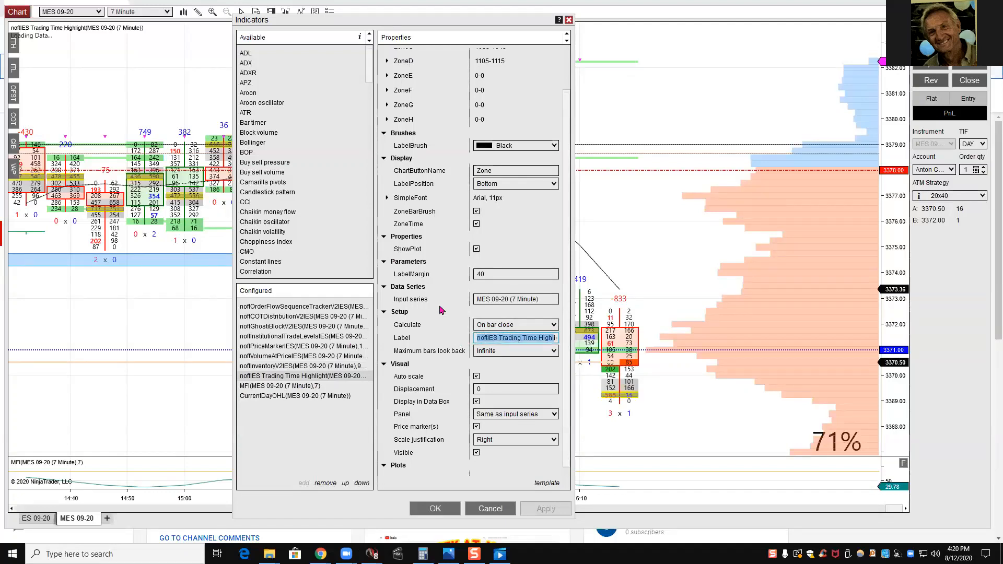
{"action": "type", "text": "ight"}
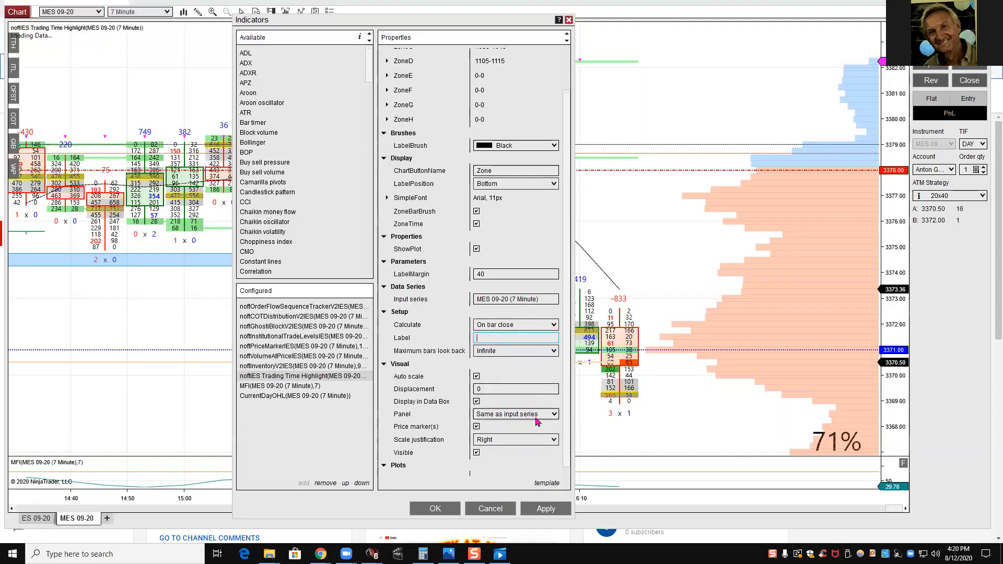
{"action": "scroll", "scroll_direction": "down", "scroll_amount": 3}
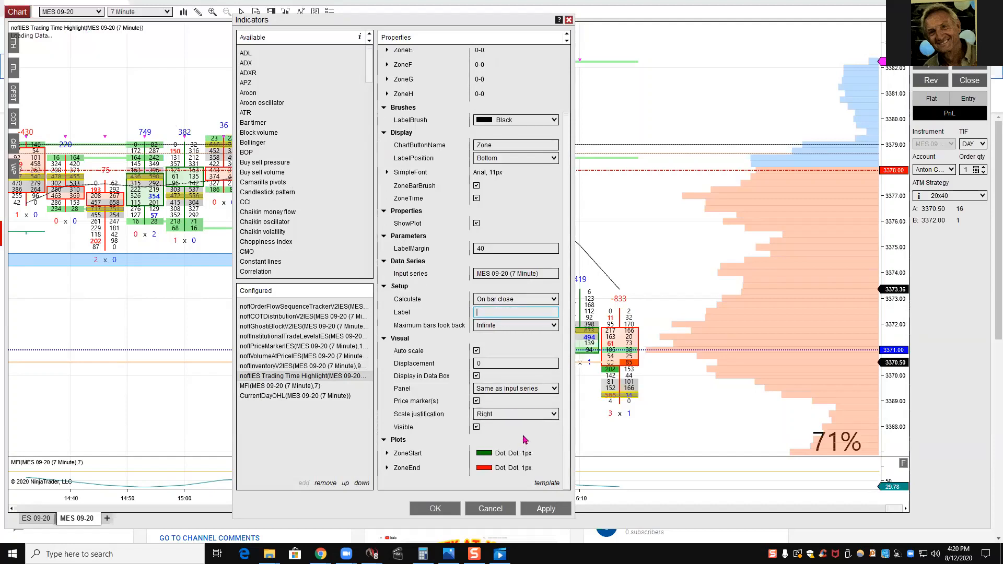
{"action": "mouse_move", "coordinate": [465, 486]}
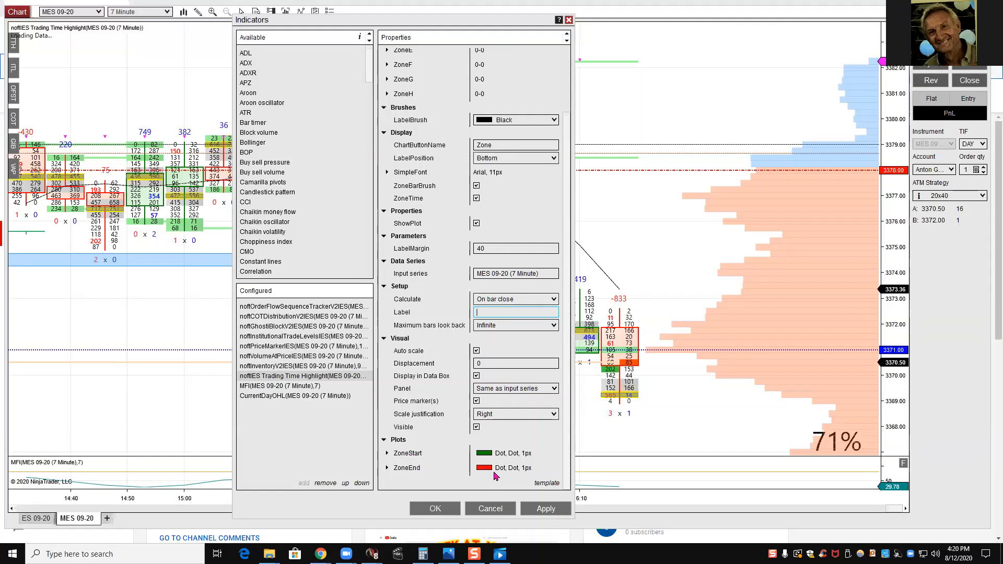
{"action": "mouse_move", "coordinate": [606, 480]}
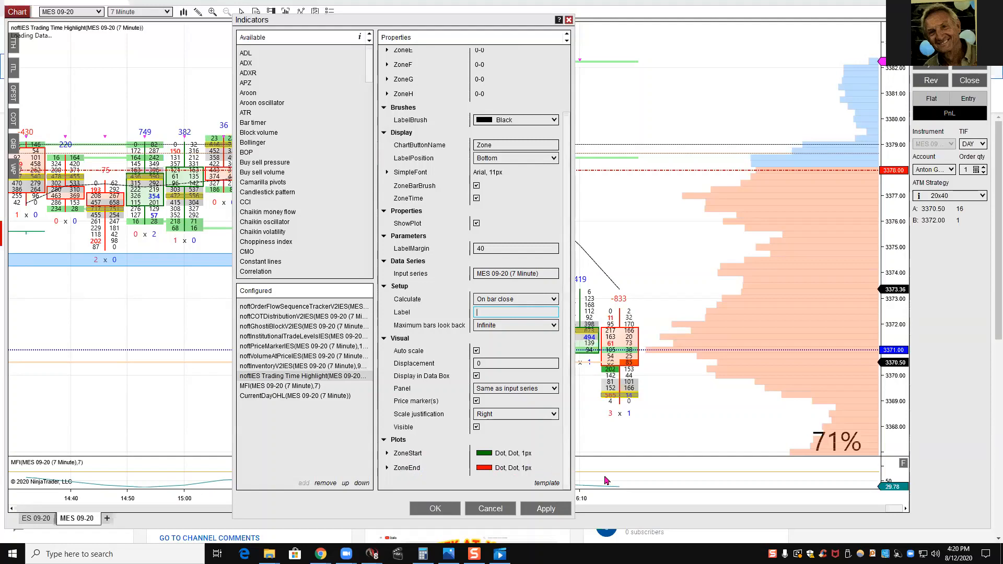
{"action": "mouse_move", "coordinate": [494, 480]}
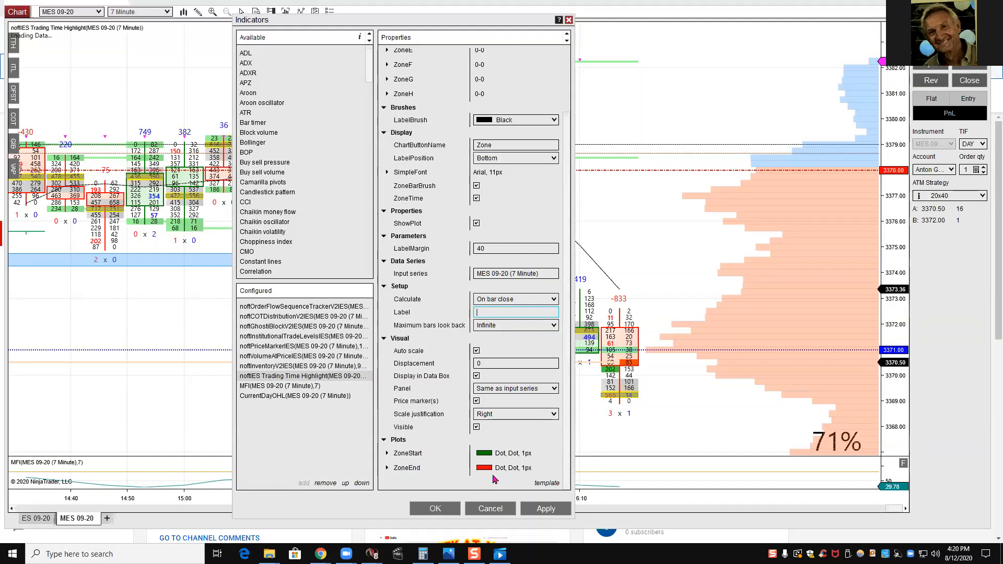
{"action": "mouse_move", "coordinate": [396, 469]}
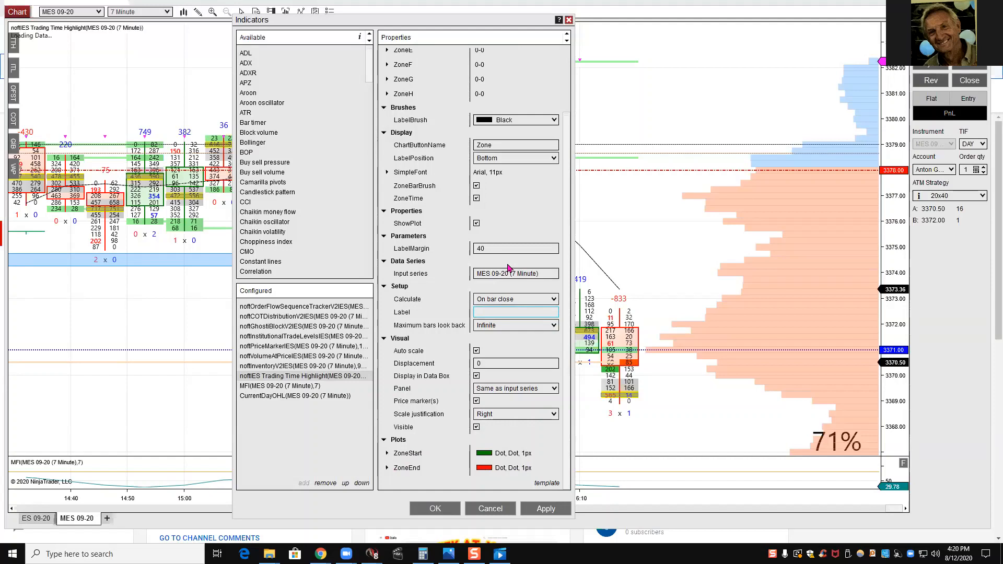
{"action": "mouse_move", "coordinate": [372, 407]}
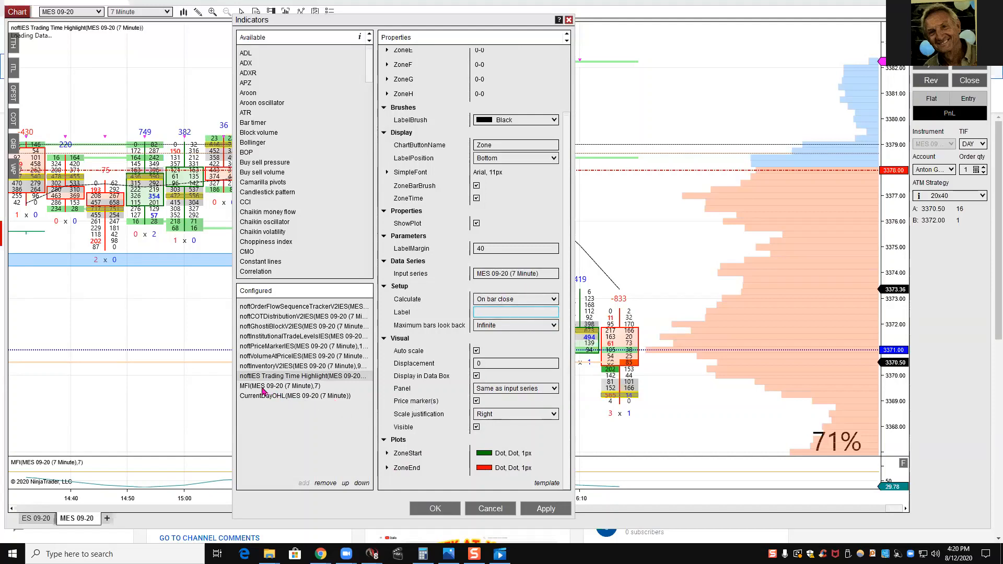
Select MFI(MES 09-20 (7 Minute),7) to show period 7, panel 3 and bands at 20 and 80.
{"action": "left_click", "coordinate": [280, 386]}
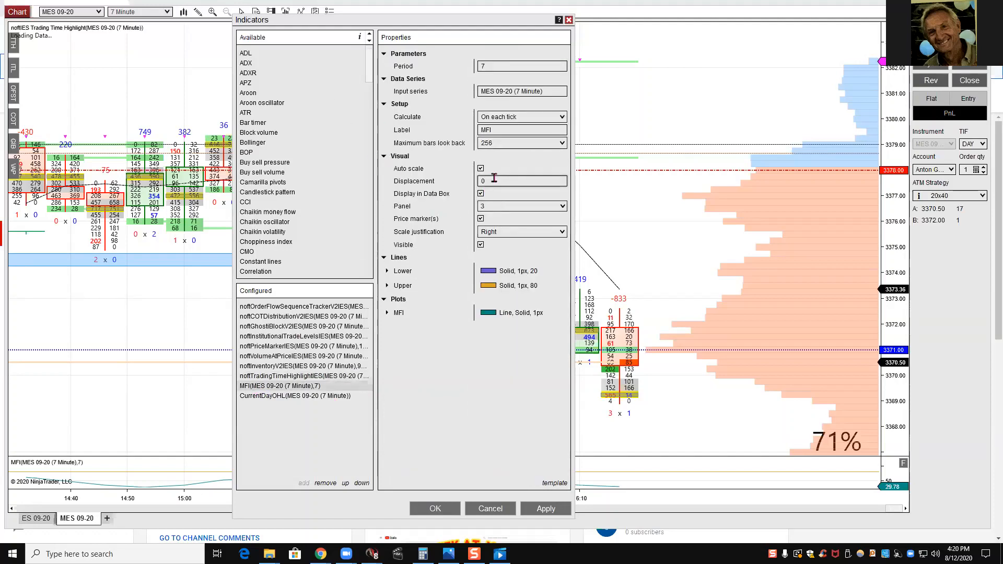
{"action": "left_click", "coordinate": [522, 66]}
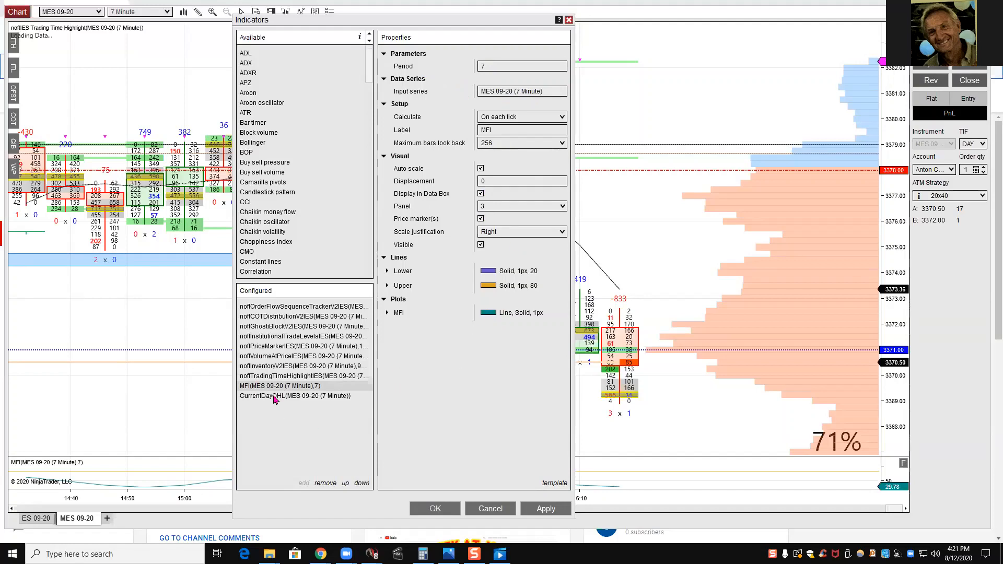
Select CurrentDayOHL and peek at the Current open plot's goldenrod triangle style.
{"action": "left_click", "coordinate": [294, 395]}
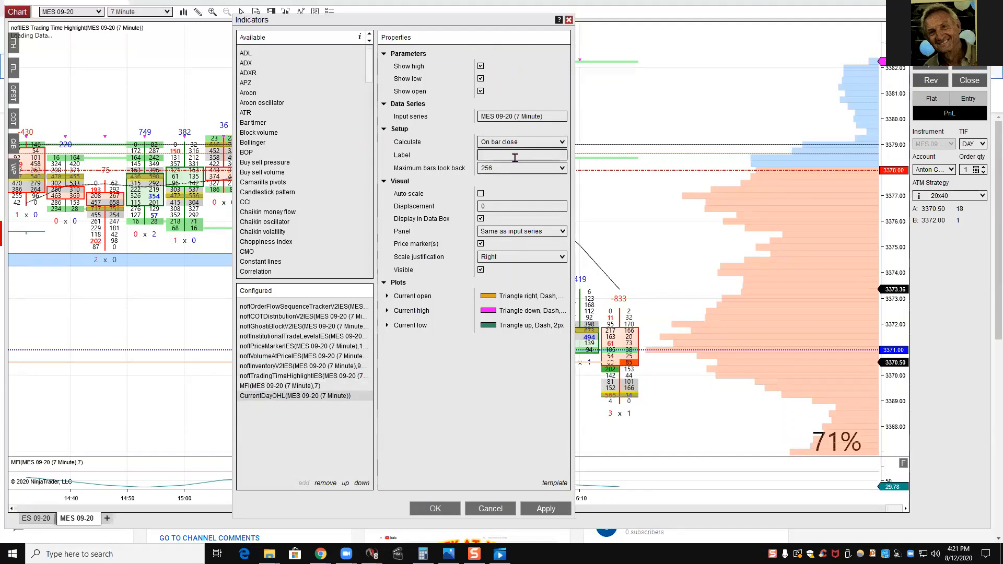
{"action": "mouse_move", "coordinate": [561, 158]}
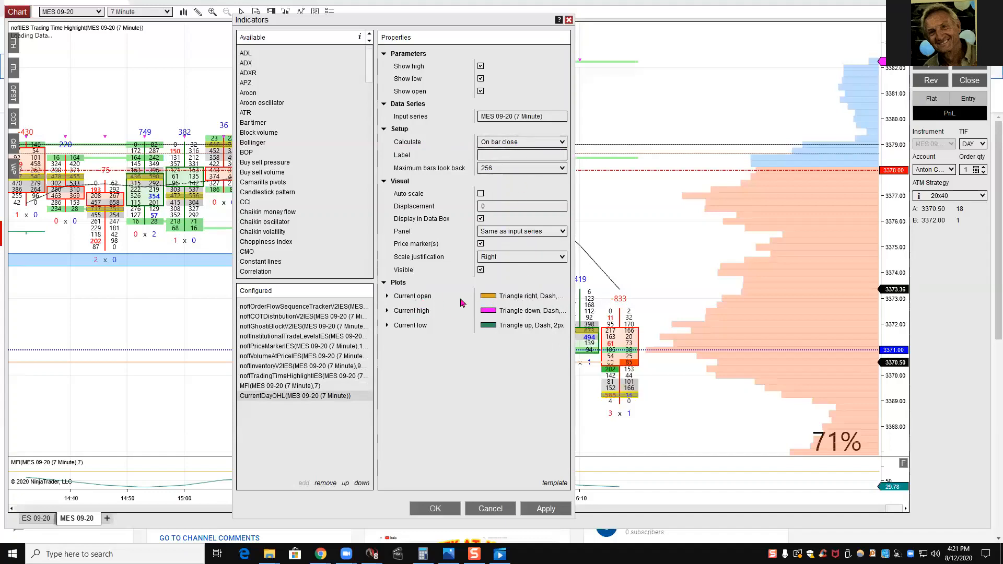
{"action": "mouse_move", "coordinate": [493, 301]}
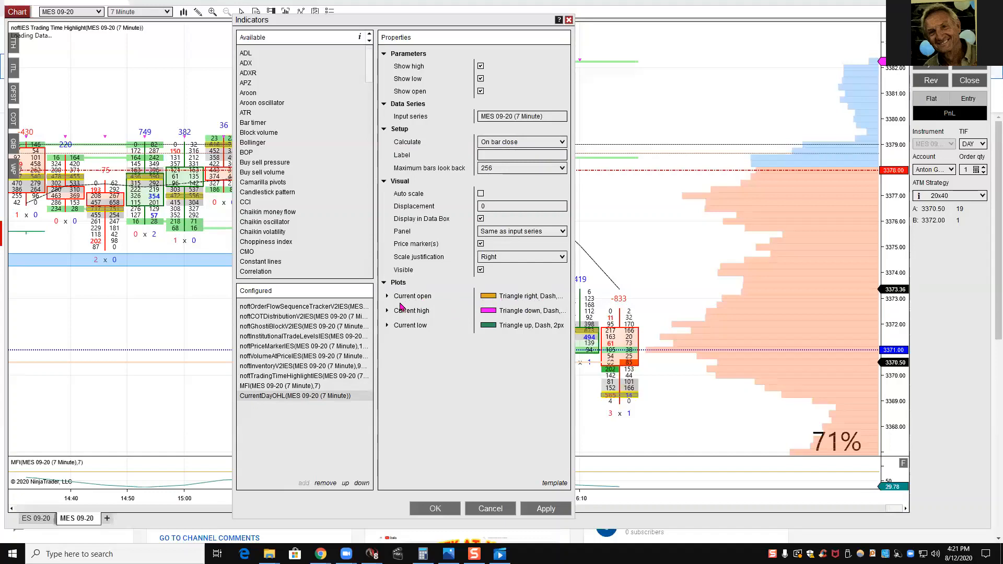
{"action": "left_click", "coordinate": [387, 295]}
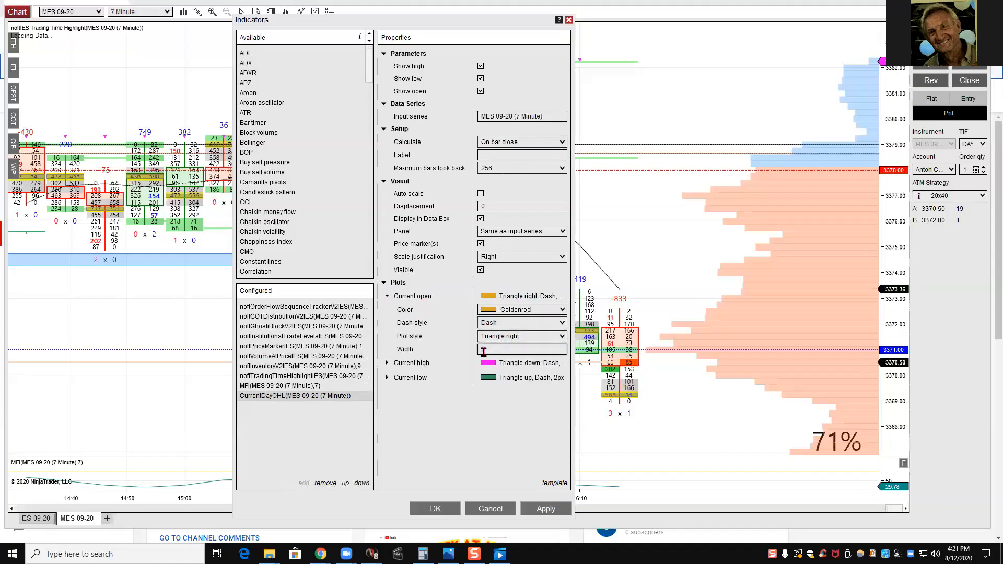
{"action": "left_click", "coordinate": [387, 295]}
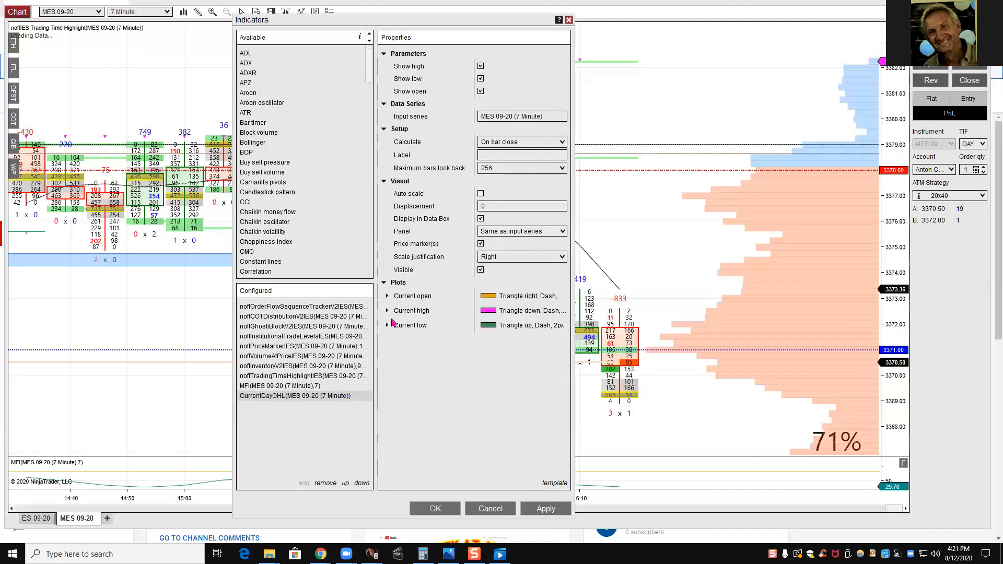
Peek at the Current high plot, then leave the Current low sea-green triangle, width 2, expanded.
{"action": "left_click", "coordinate": [386, 310]}
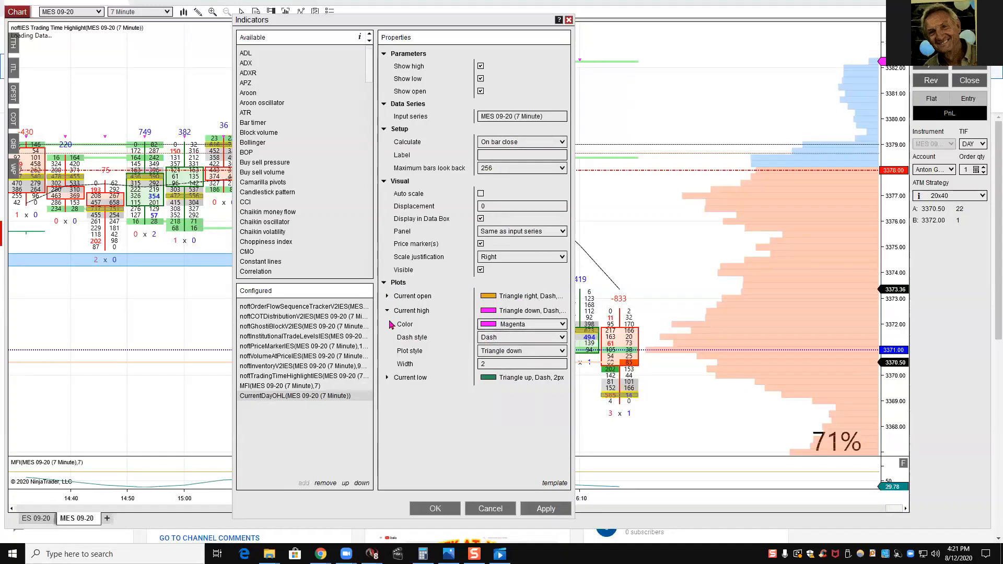
{"action": "left_click", "coordinate": [387, 310]}
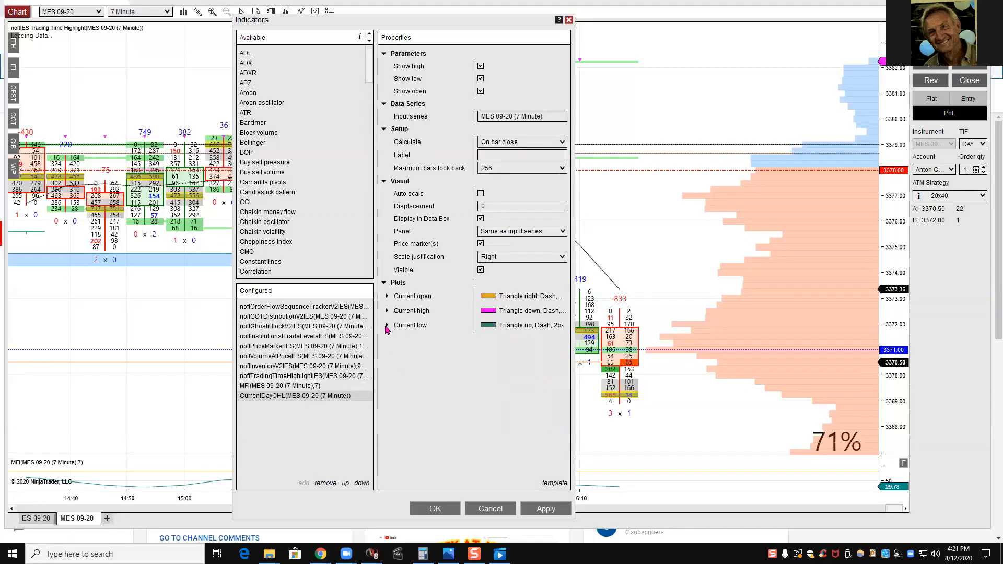
{"action": "left_click", "coordinate": [387, 325]}
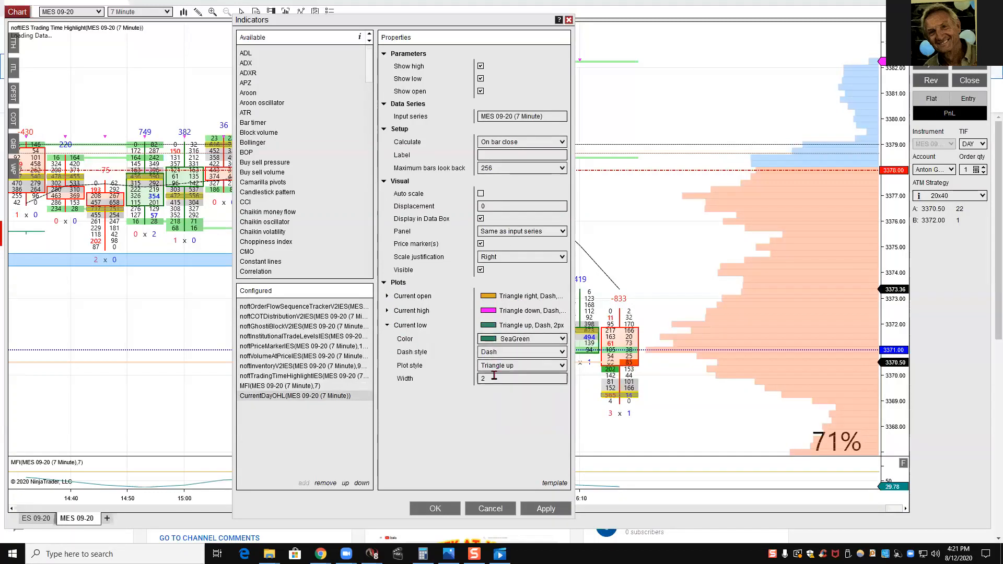